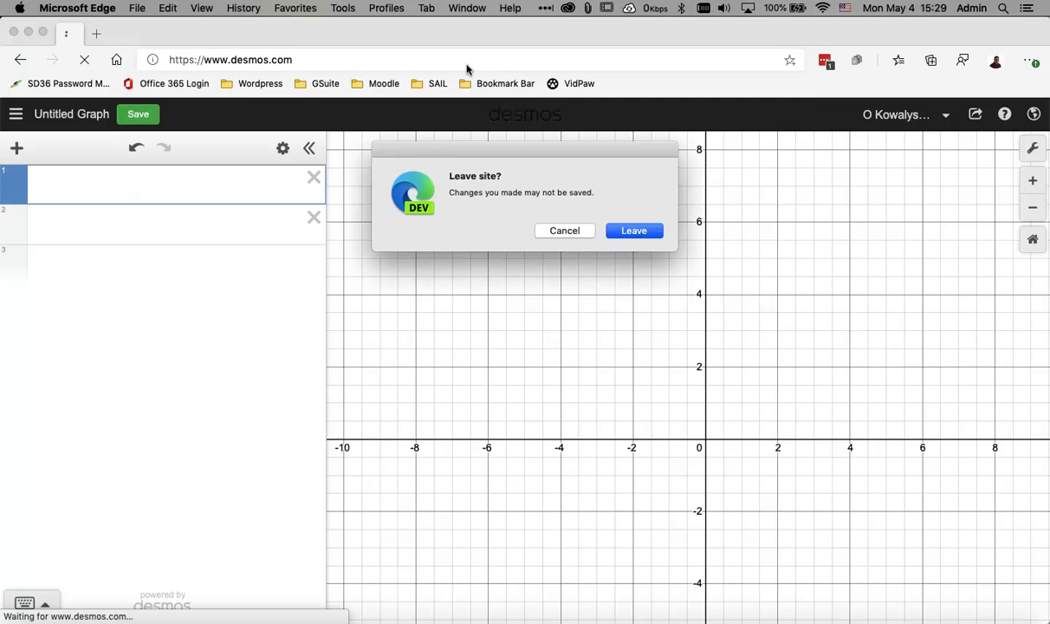
Leave the unsaved graph and start a new graph from the Desmos home page
{"action": "left_click", "coordinate": [634, 230]}
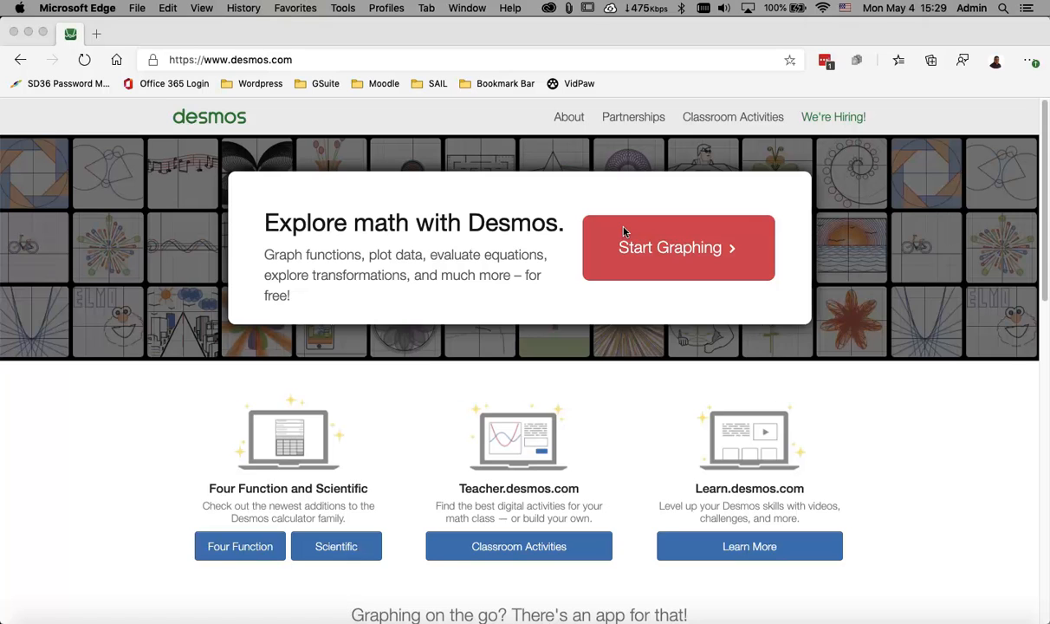
{"action": "mouse_move", "coordinate": [707, 342]}
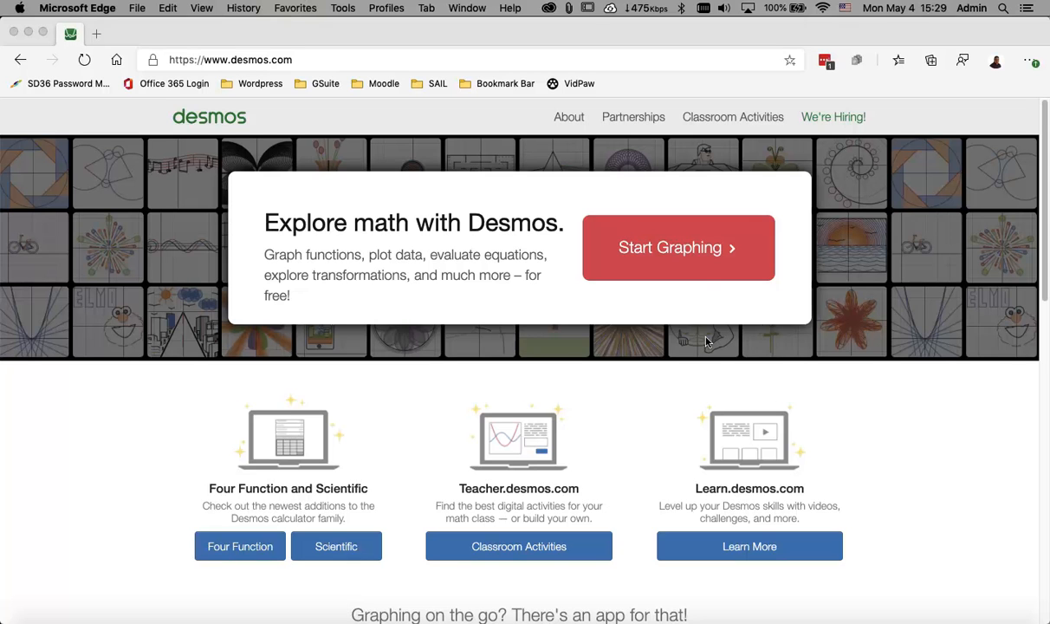
{"action": "mouse_move", "coordinate": [703, 281]}
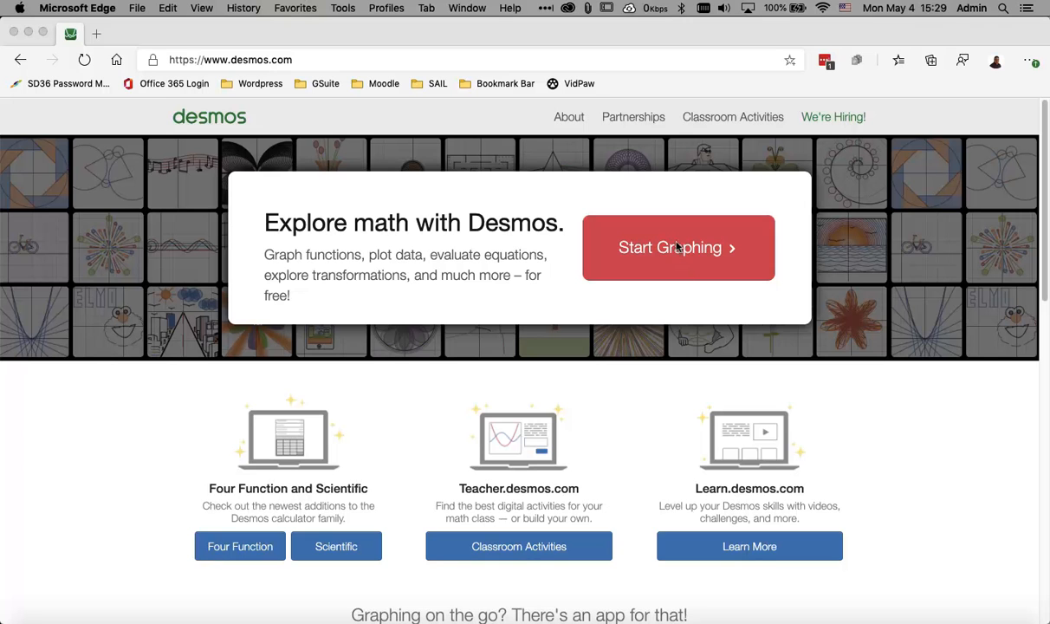
{"action": "left_click", "coordinate": [679, 246]}
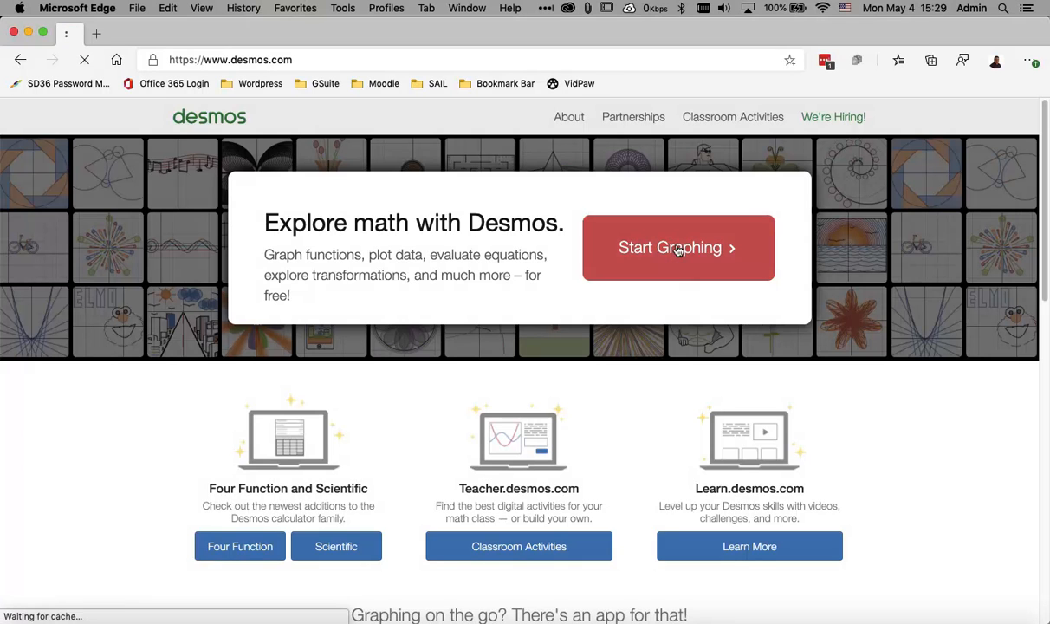
Load a blank graphing calculator and focus the empty first expression line
{"action": "left_click", "coordinate": [679, 246]}
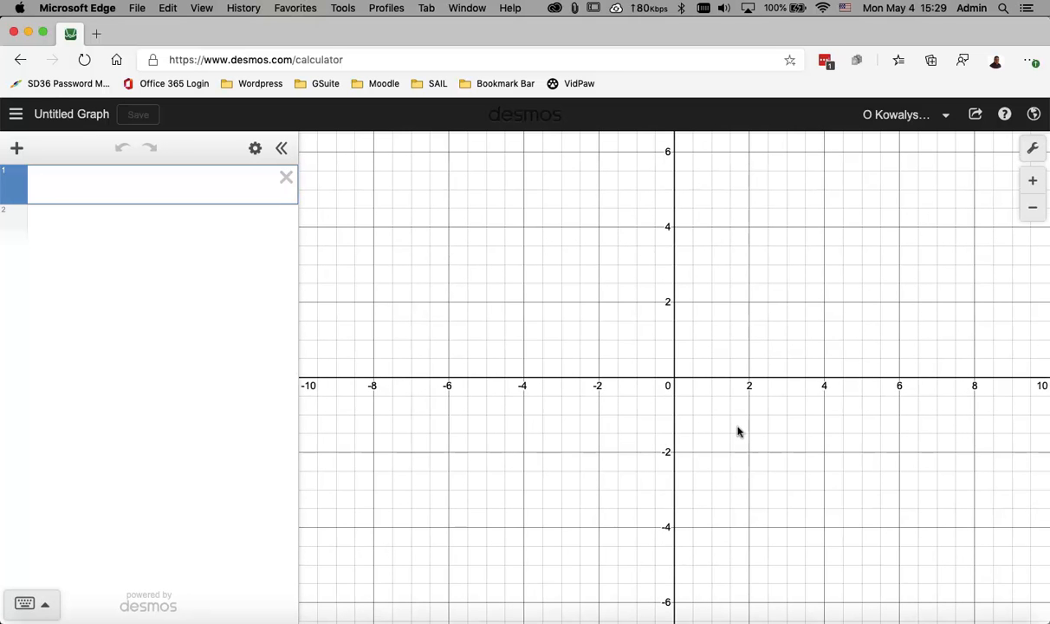
{"action": "mouse_move", "coordinate": [795, 387]}
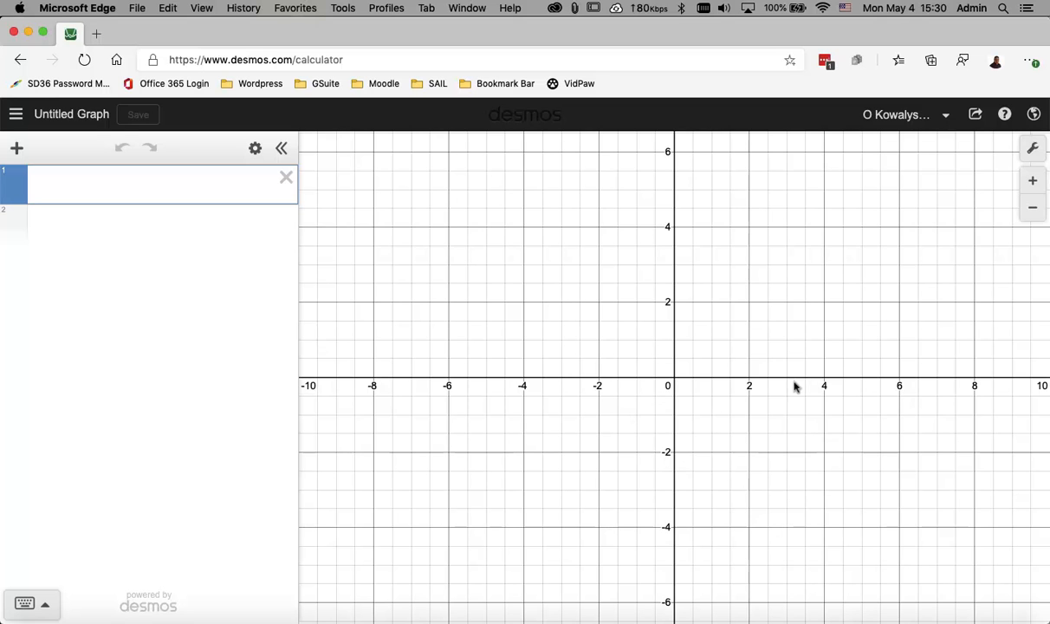
{"action": "mouse_move", "coordinate": [1046, 239]}
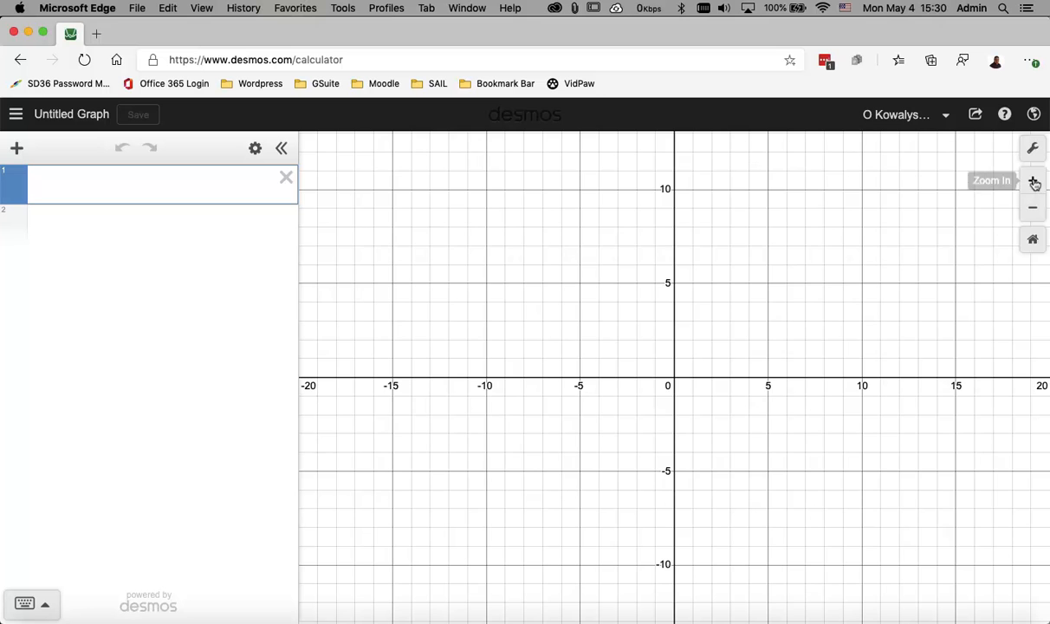
{"action": "left_click", "coordinate": [1033, 180]}
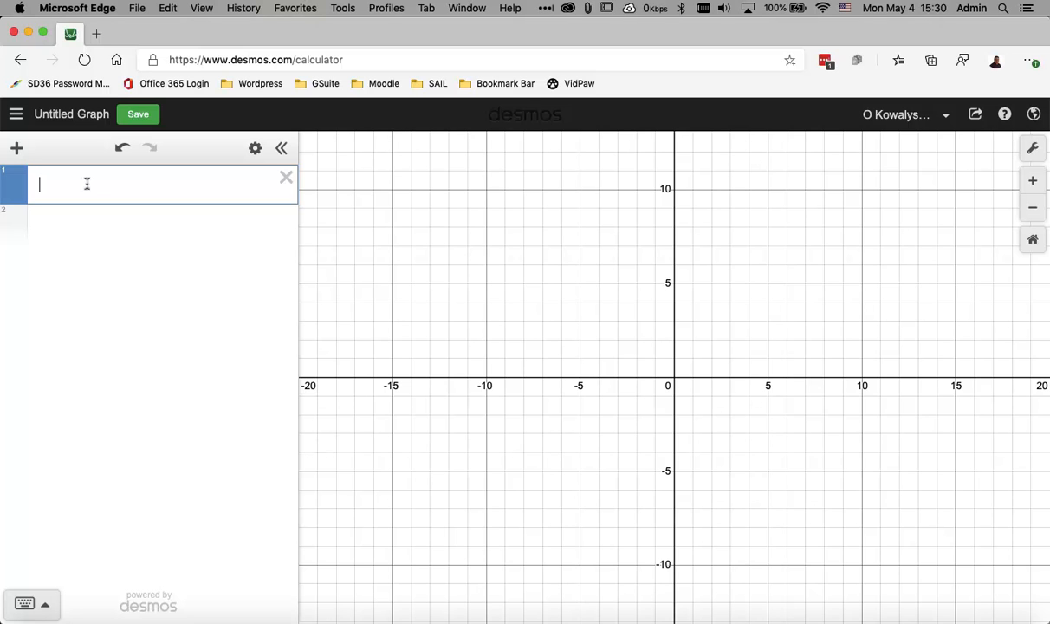
{"action": "mouse_move", "coordinate": [104, 267]}
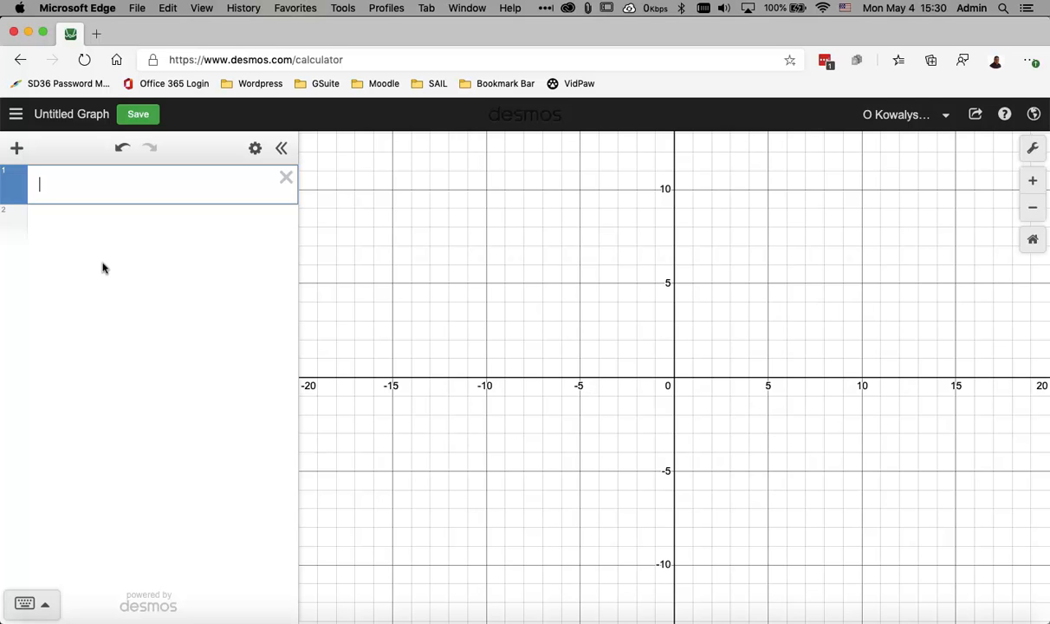
{"action": "mouse_move", "coordinate": [104, 409]}
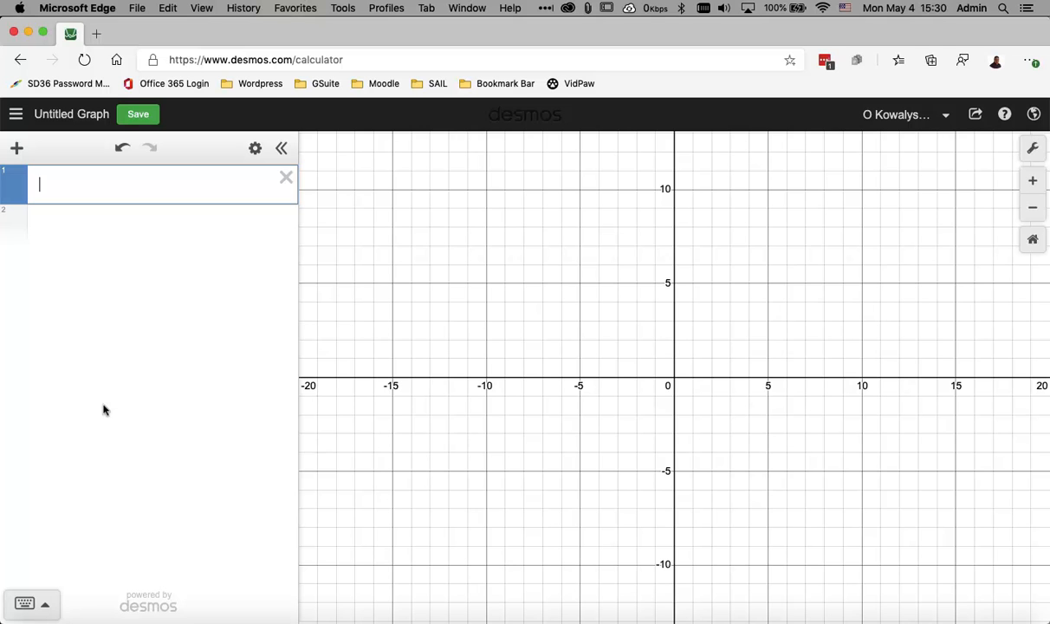
{"action": "mouse_move", "coordinate": [31, 603]}
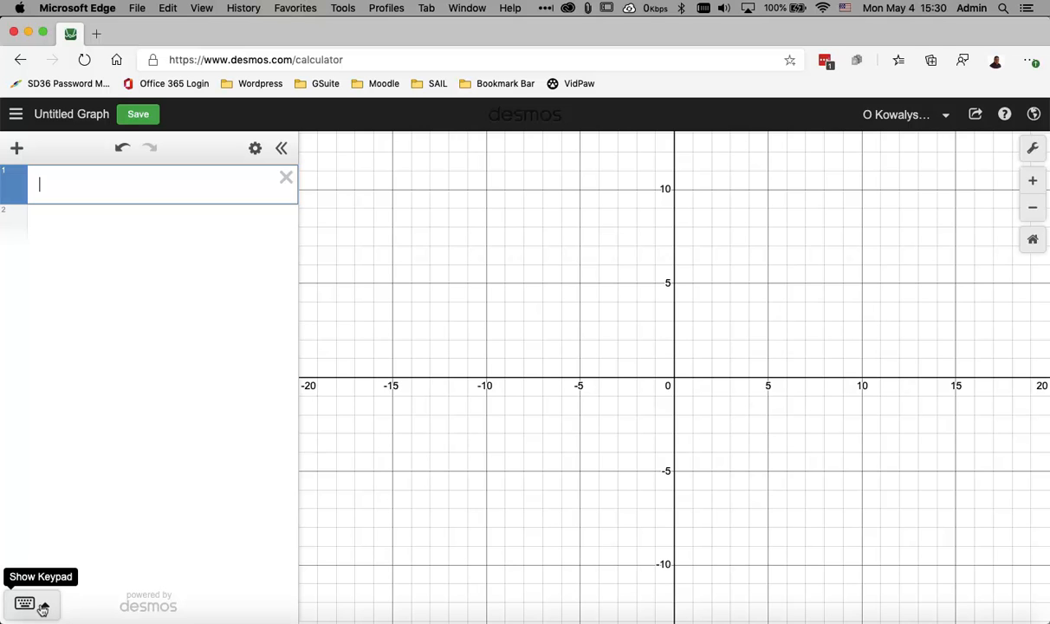
Enter y > 2x + 1 in expression line 1 using the on-screen keypad
{"action": "left_click", "coordinate": [31, 603]}
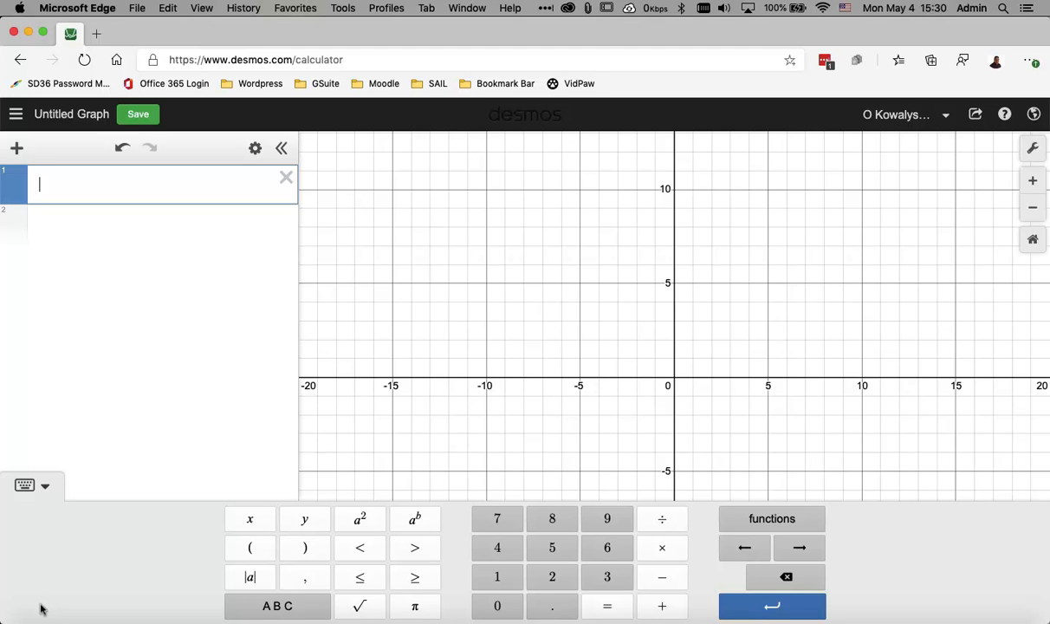
{"action": "mouse_move", "coordinate": [119, 572]}
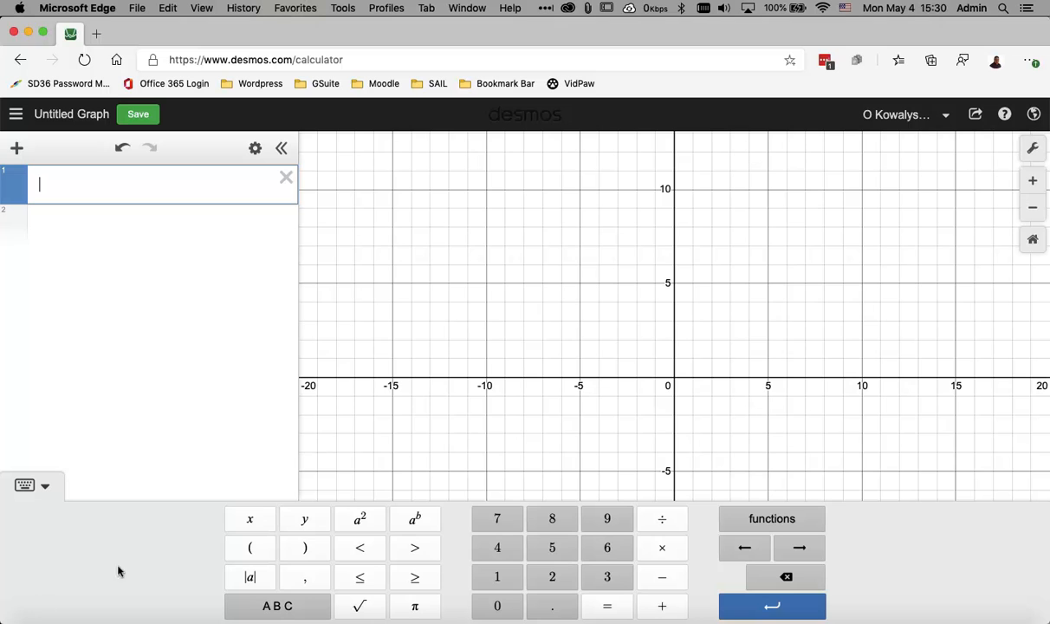
{"action": "left_click", "coordinate": [305, 518]}
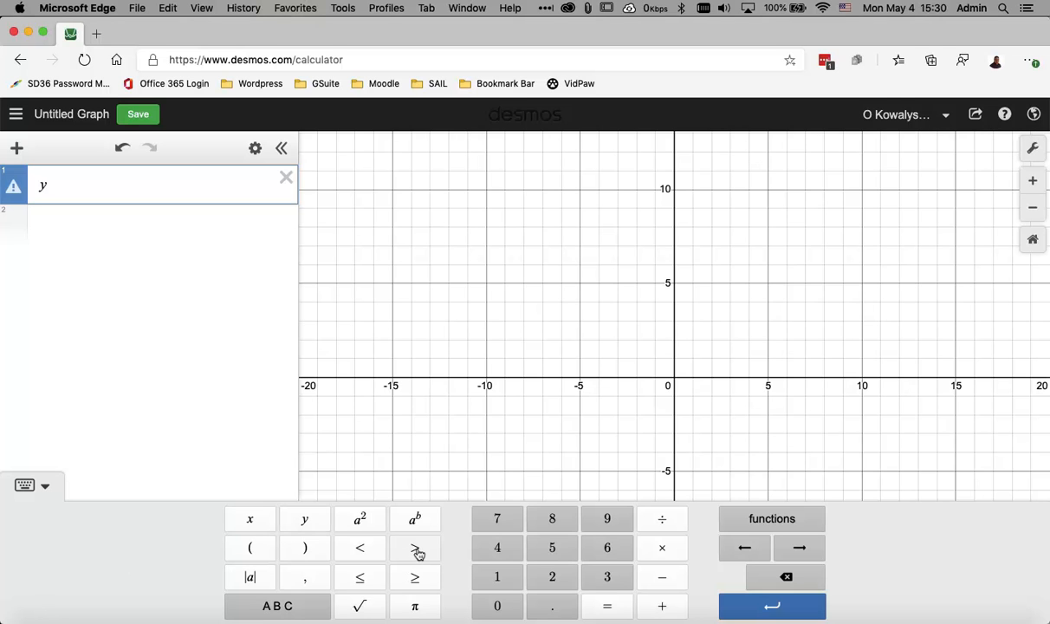
{"action": "left_click", "coordinate": [416, 548]}
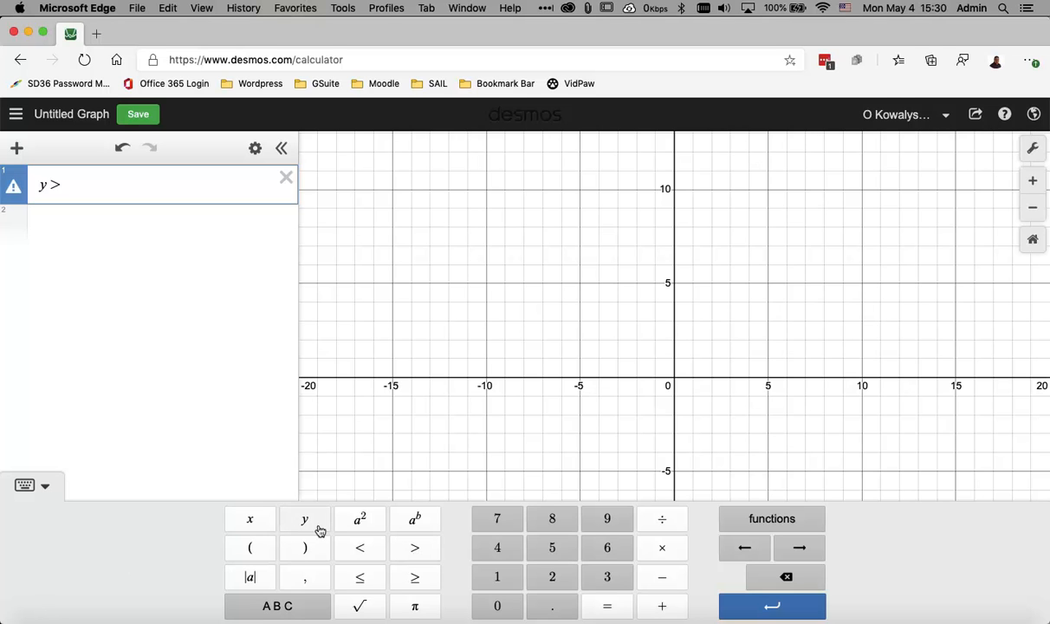
{"action": "mouse_move", "coordinate": [305, 520]}
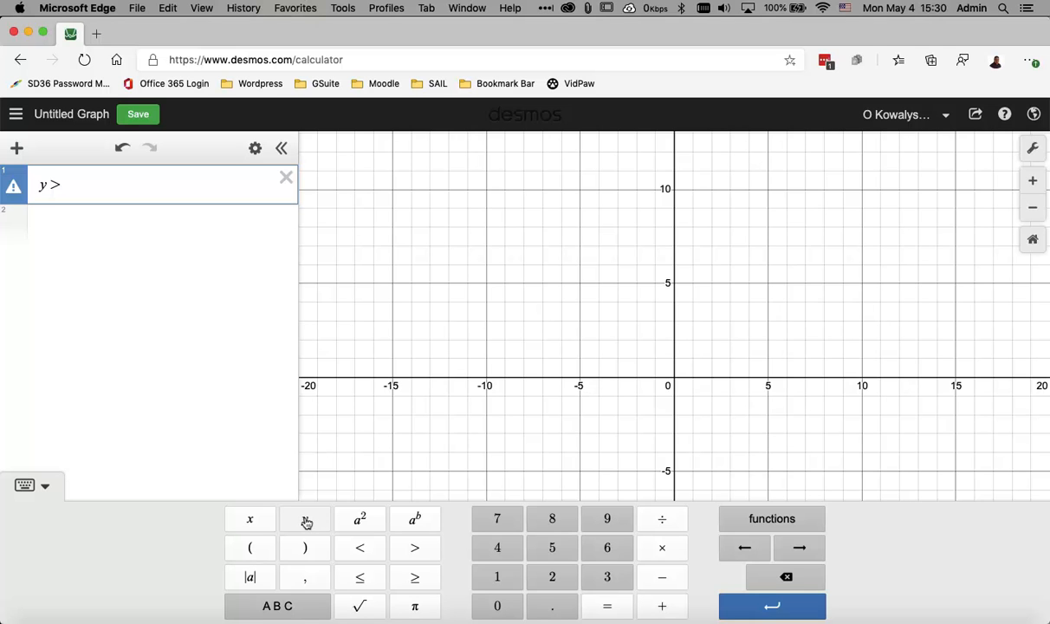
{"action": "mouse_move", "coordinate": [414, 548]}
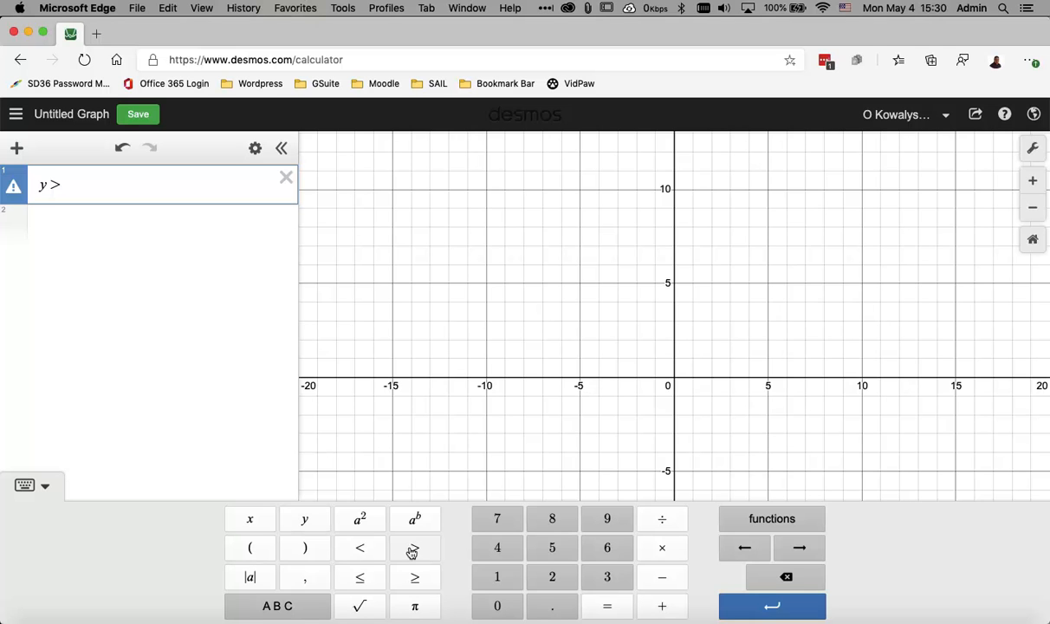
{"action": "left_click", "coordinate": [551, 604]}
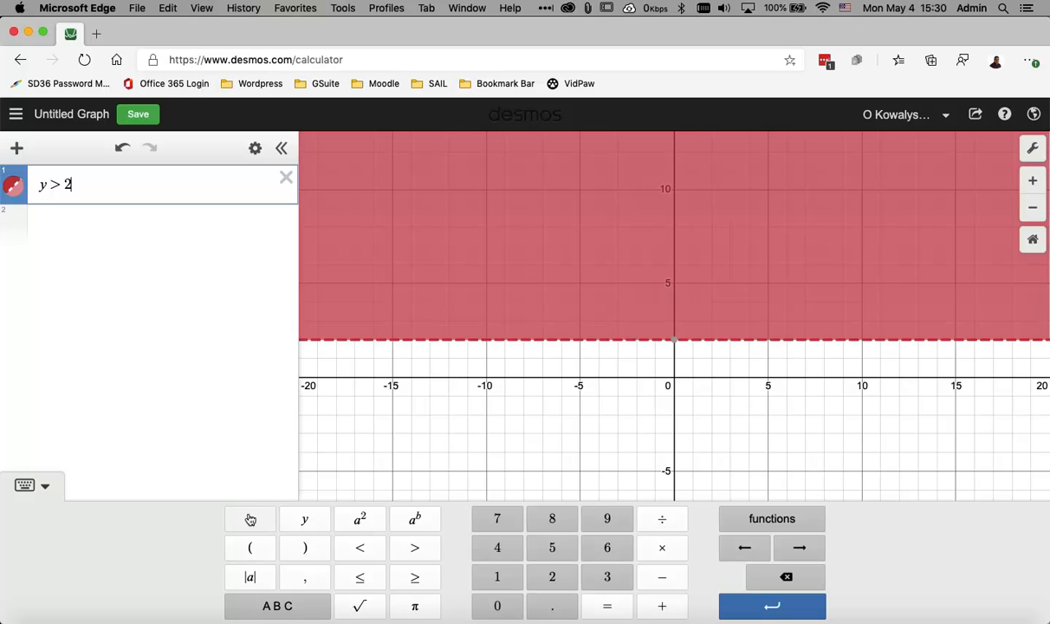
{"action": "type", "text": "x"}
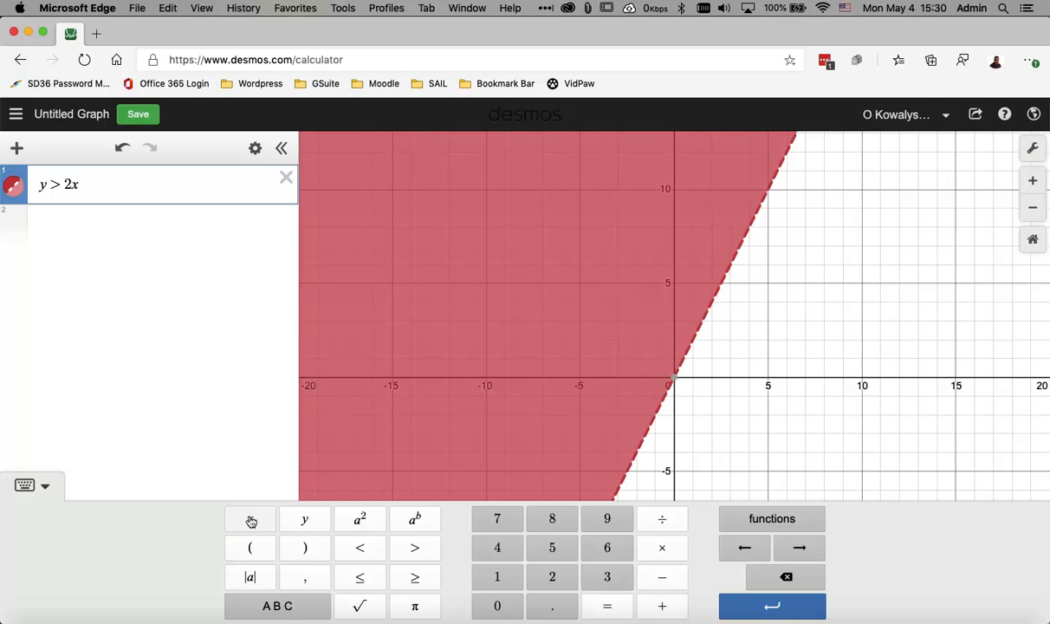
{"action": "mouse_move", "coordinate": [249, 518]}
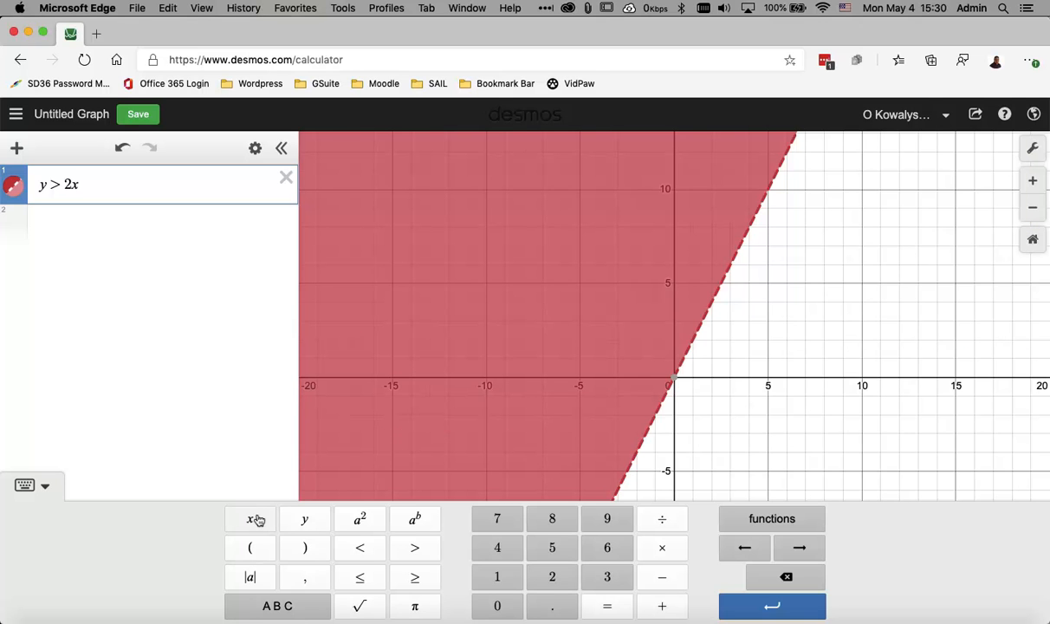
{"action": "left_click", "coordinate": [662, 606]}
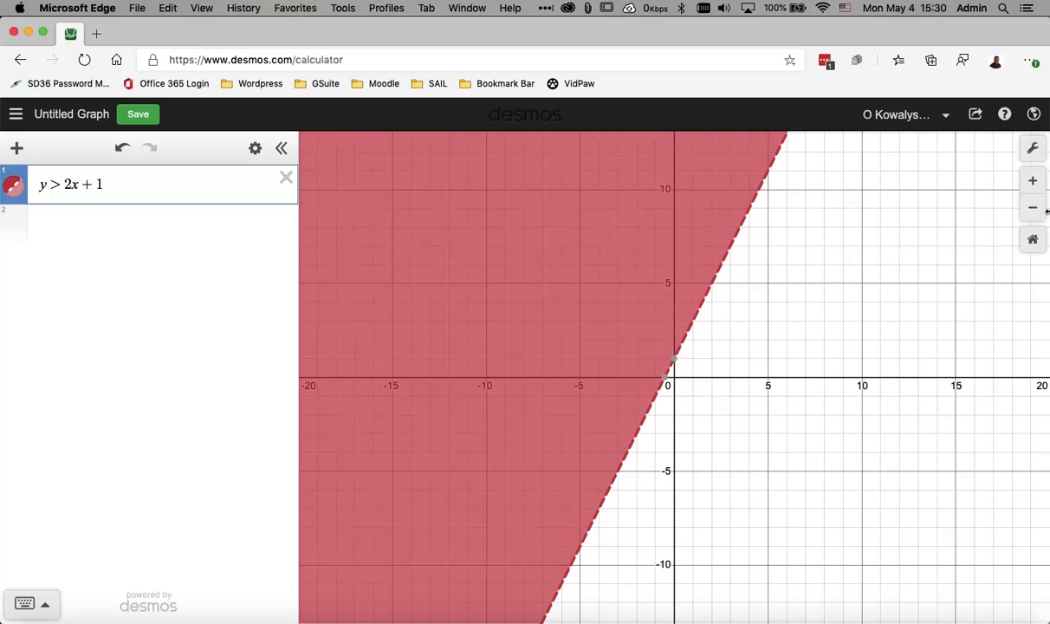
Zoom in near the origin to show the dashed boundary crossing the y-axis at 1
{"action": "left_click", "coordinate": [1032, 181]}
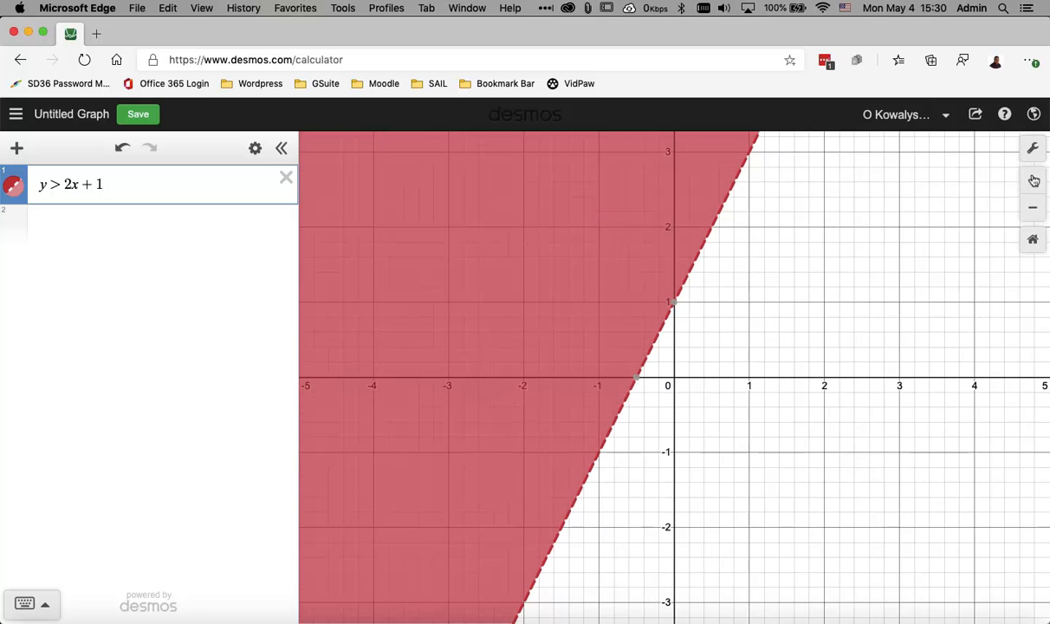
{"action": "left_click", "coordinate": [1032, 180]}
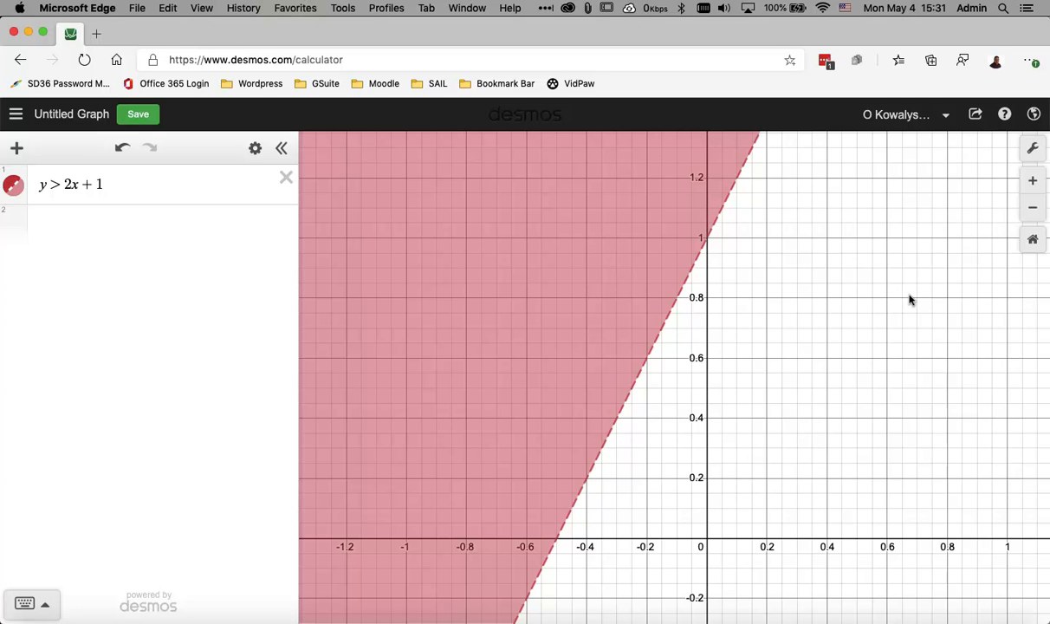
{"action": "mouse_move", "coordinate": [724, 353]}
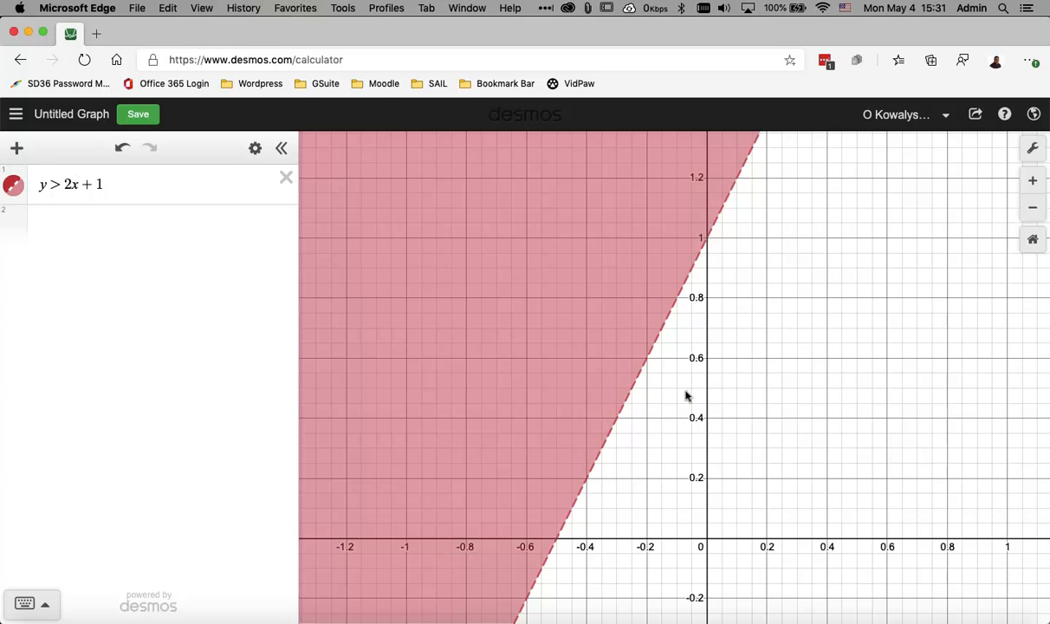
{"action": "mouse_move", "coordinate": [655, 358]}
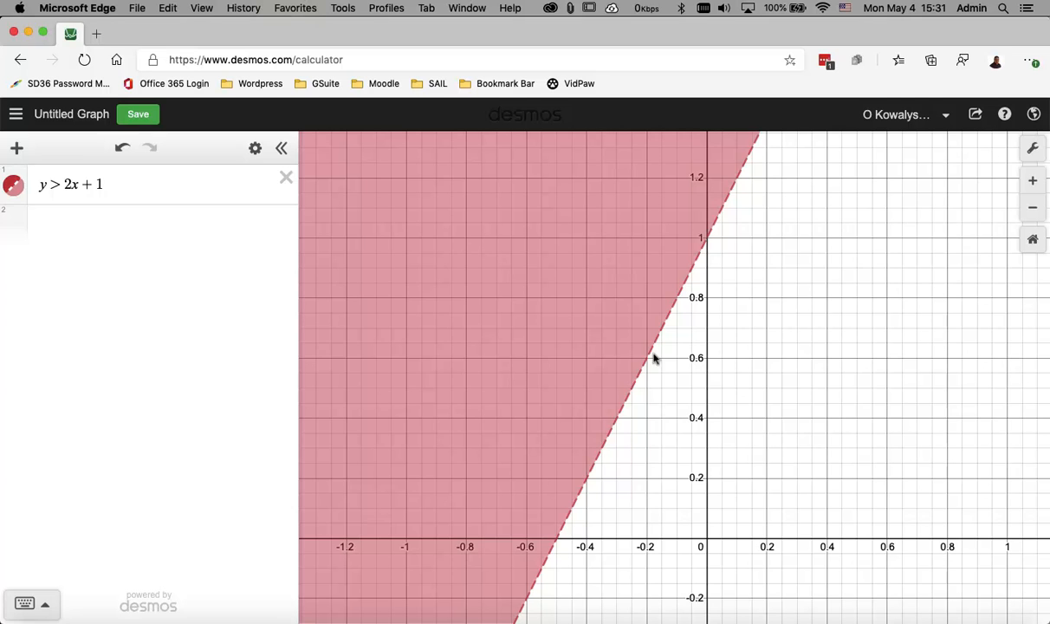
{"action": "mouse_move", "coordinate": [650, 362]}
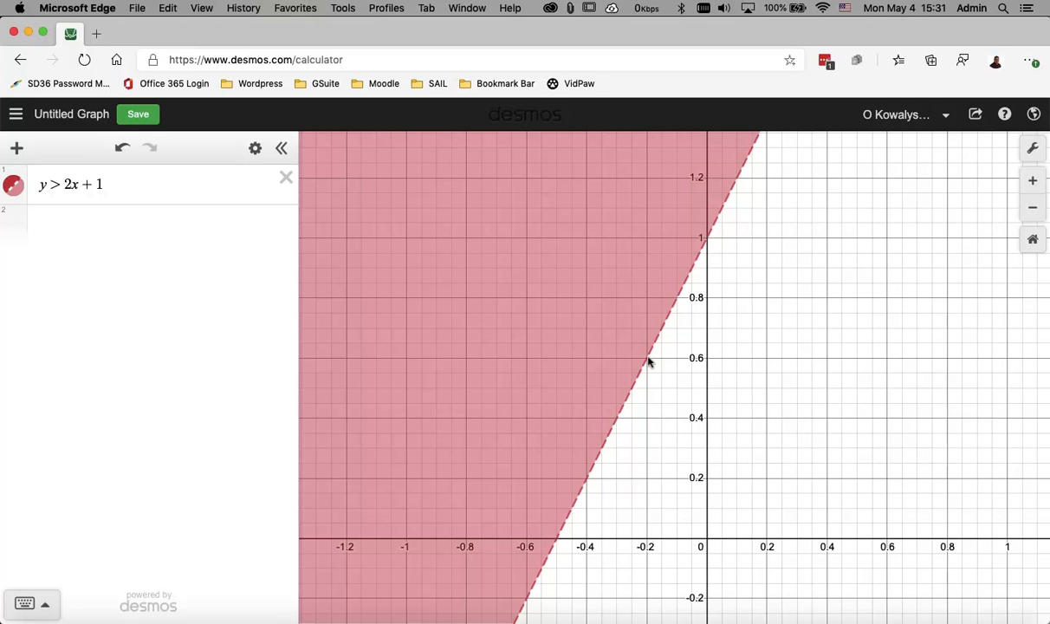
{"action": "mouse_move", "coordinate": [624, 419]}
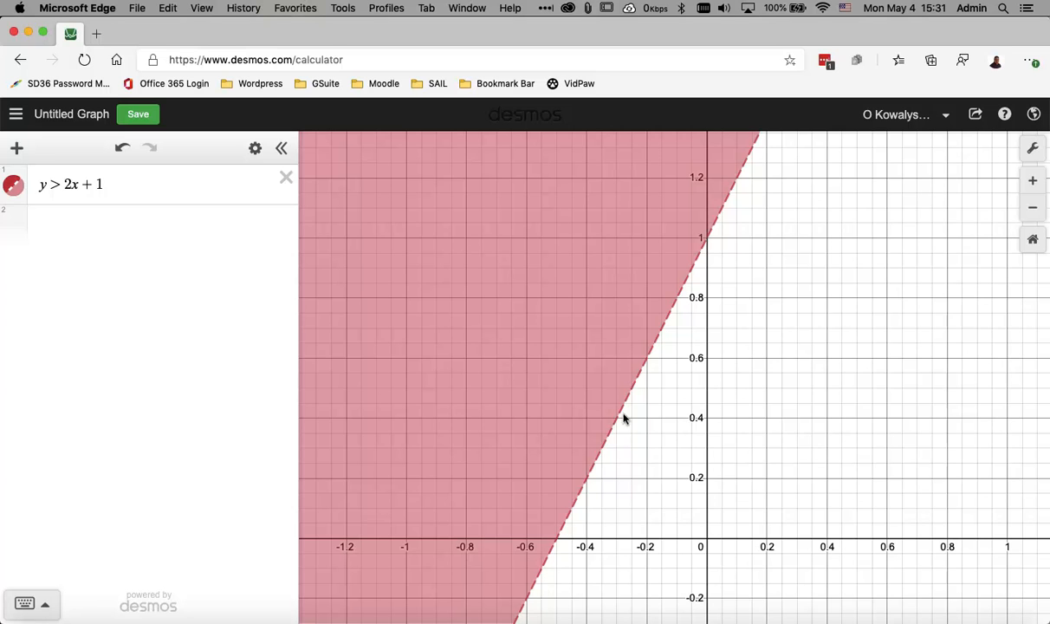
{"action": "mouse_move", "coordinate": [700, 256]}
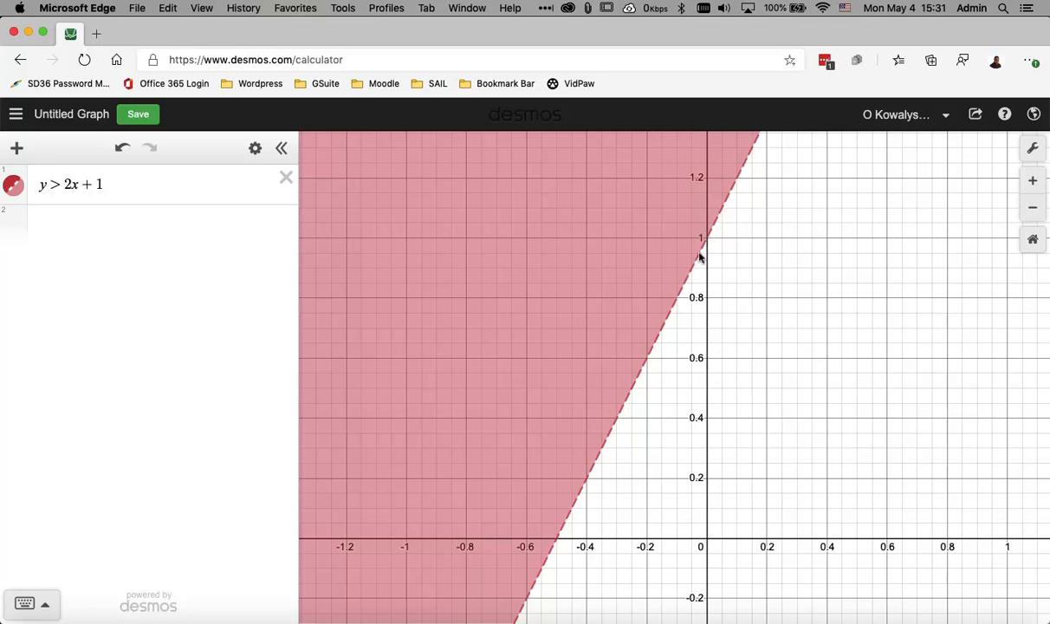
{"action": "mouse_move", "coordinate": [603, 463]}
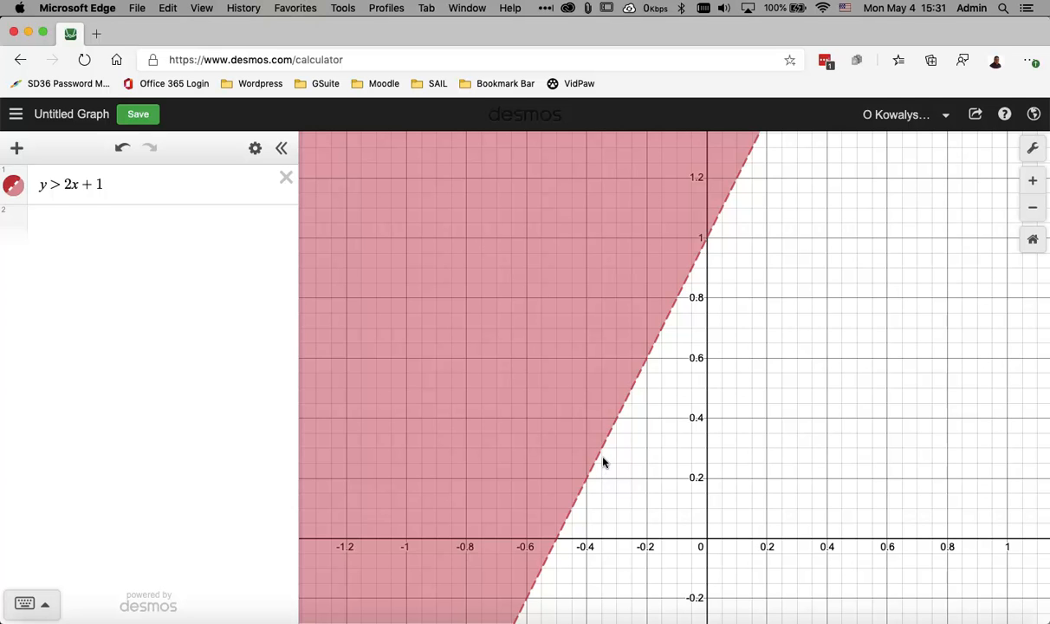
{"action": "mouse_move", "coordinate": [489, 395]}
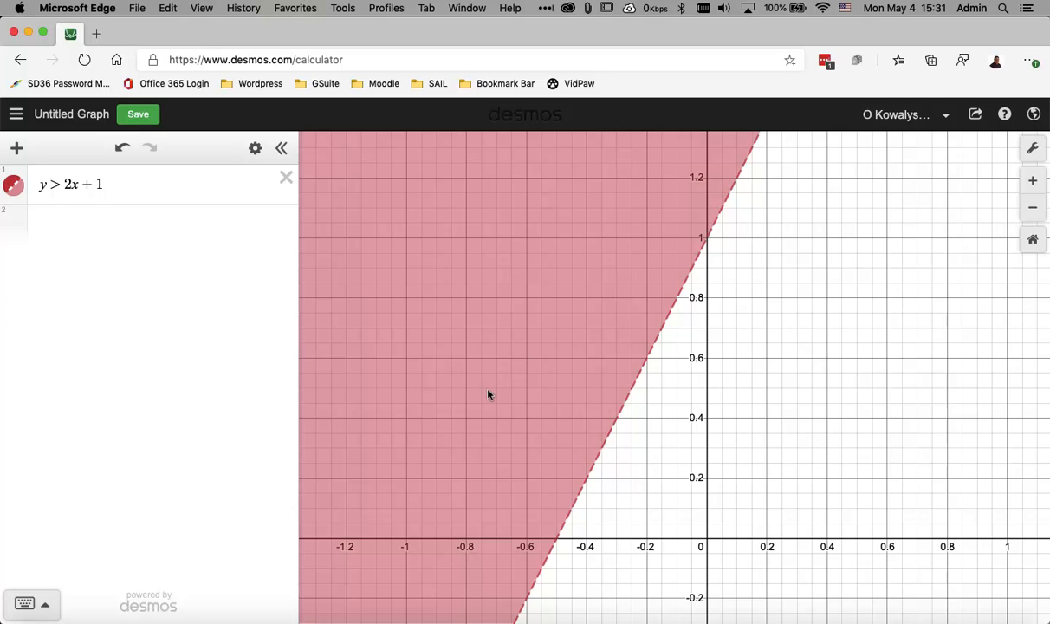
{"action": "mouse_move", "coordinate": [537, 409]}
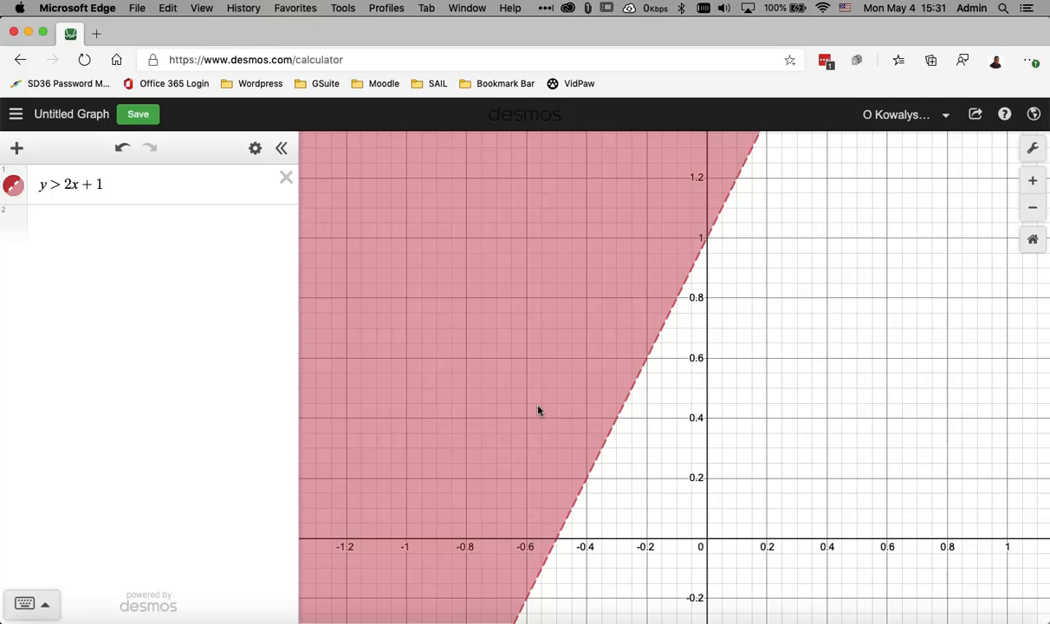
{"action": "mouse_move", "coordinate": [544, 326]}
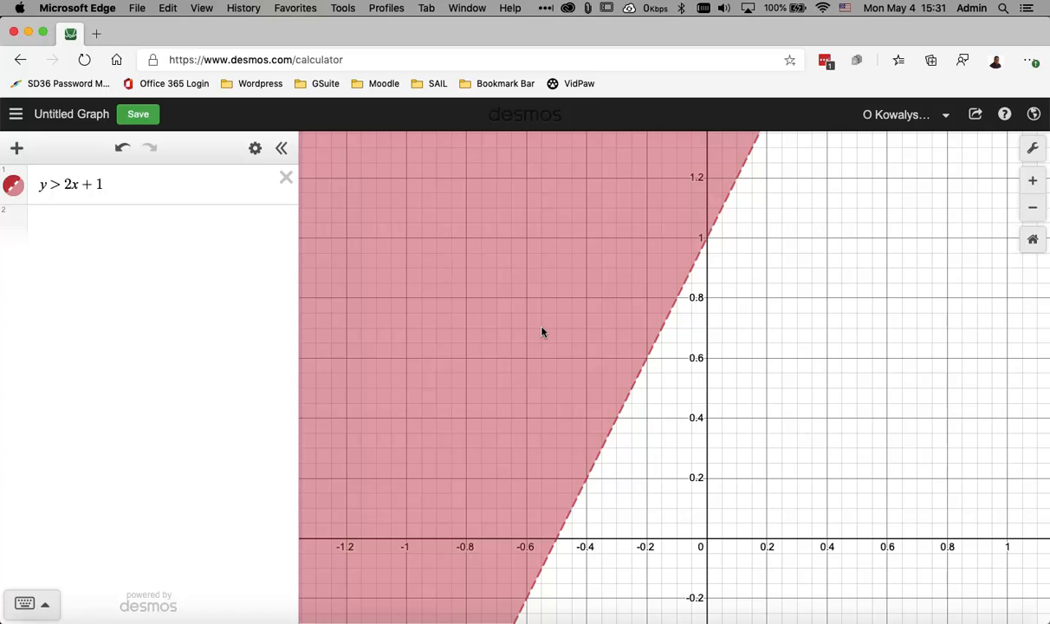
{"action": "mouse_move", "coordinate": [606, 270]}
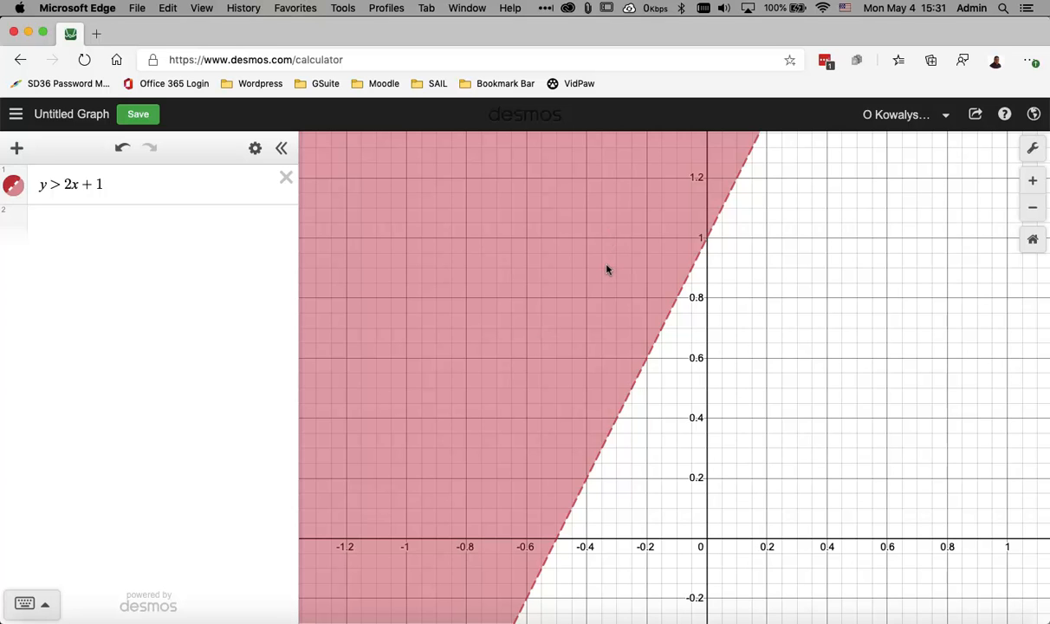
{"action": "mouse_move", "coordinate": [431, 561]}
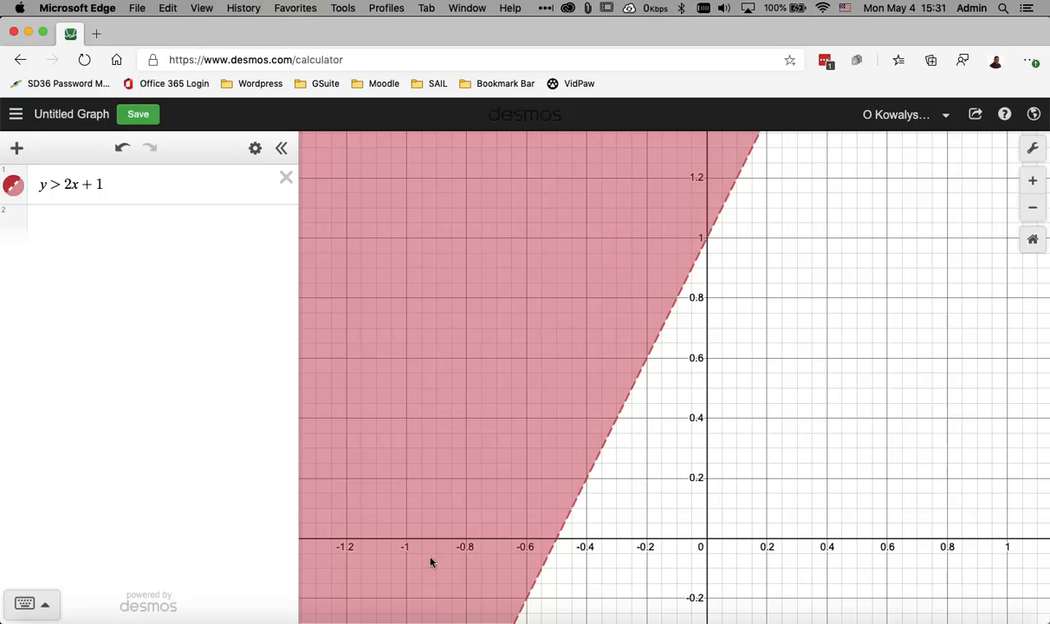
{"action": "mouse_move", "coordinate": [468, 461]}
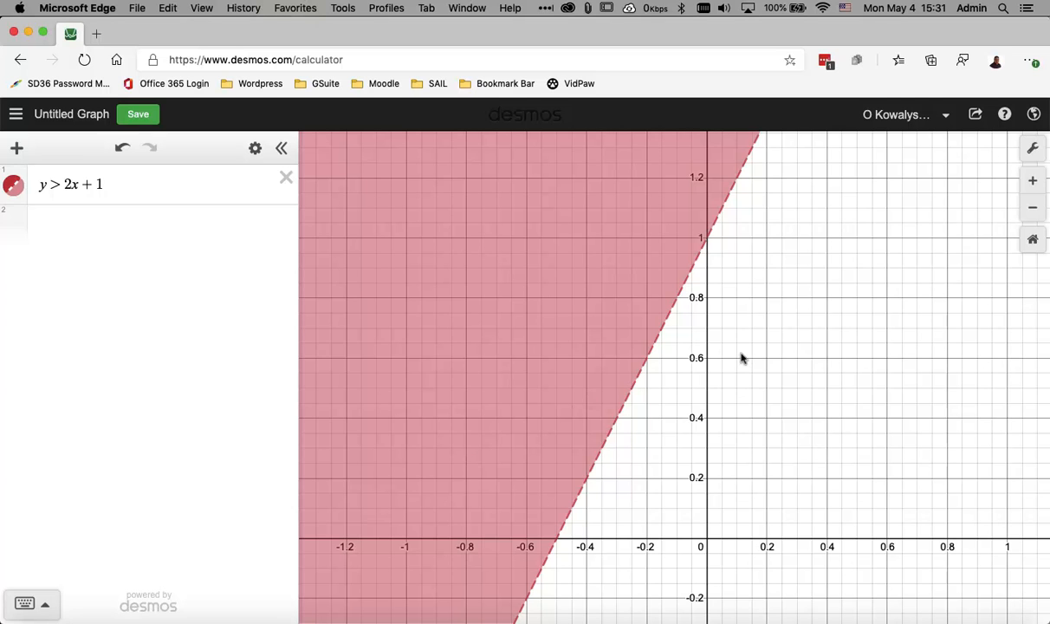
{"action": "mouse_move", "coordinate": [727, 288]}
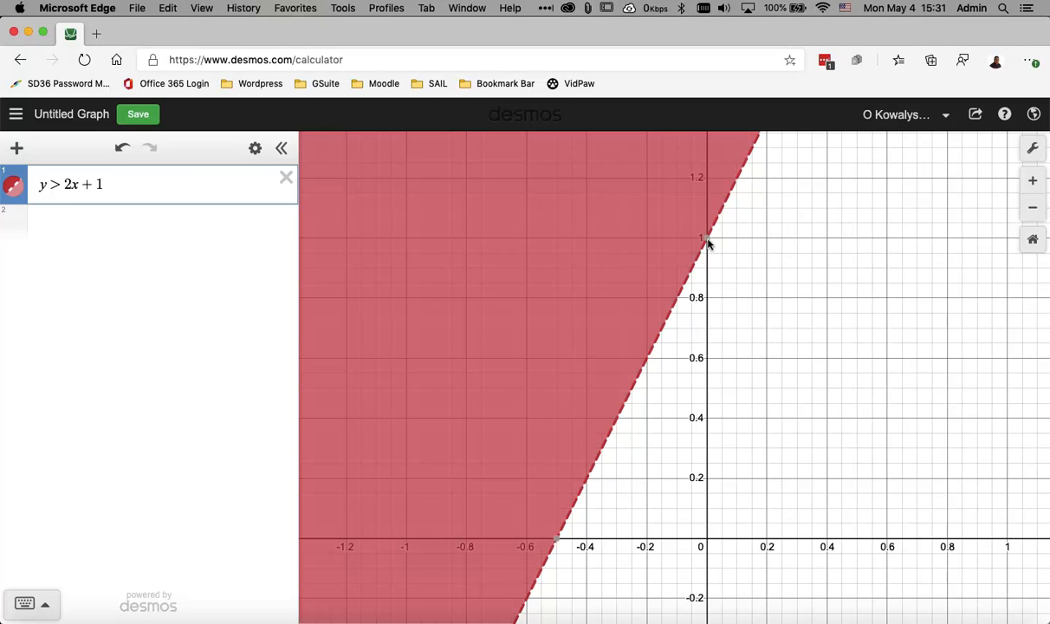
{"action": "mouse_move", "coordinate": [707, 241]}
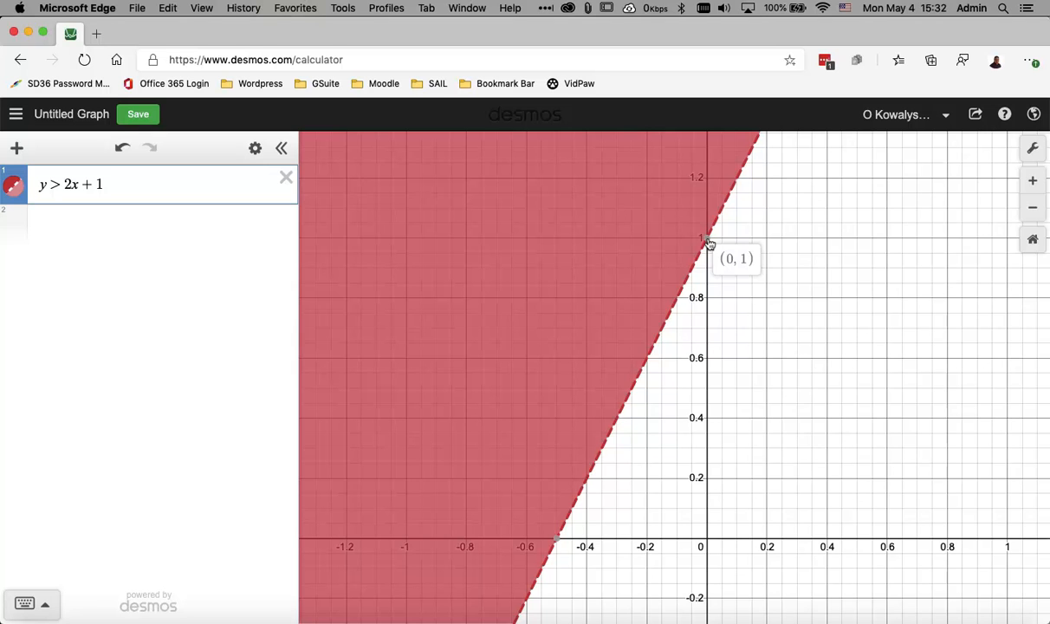
{"action": "mouse_move", "coordinate": [557, 544]}
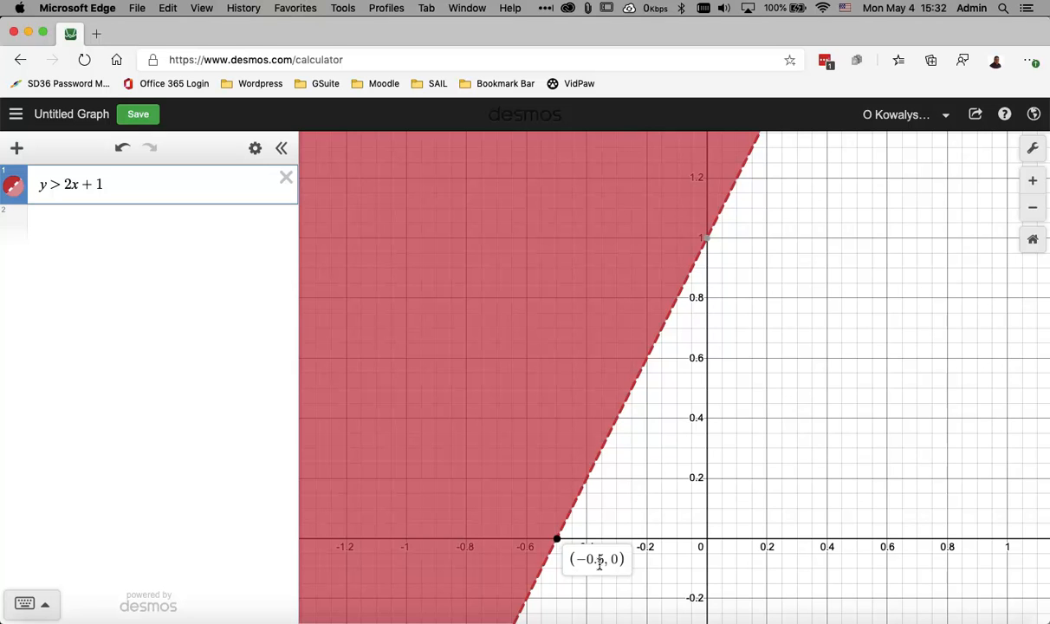
{"action": "mouse_move", "coordinate": [600, 544]}
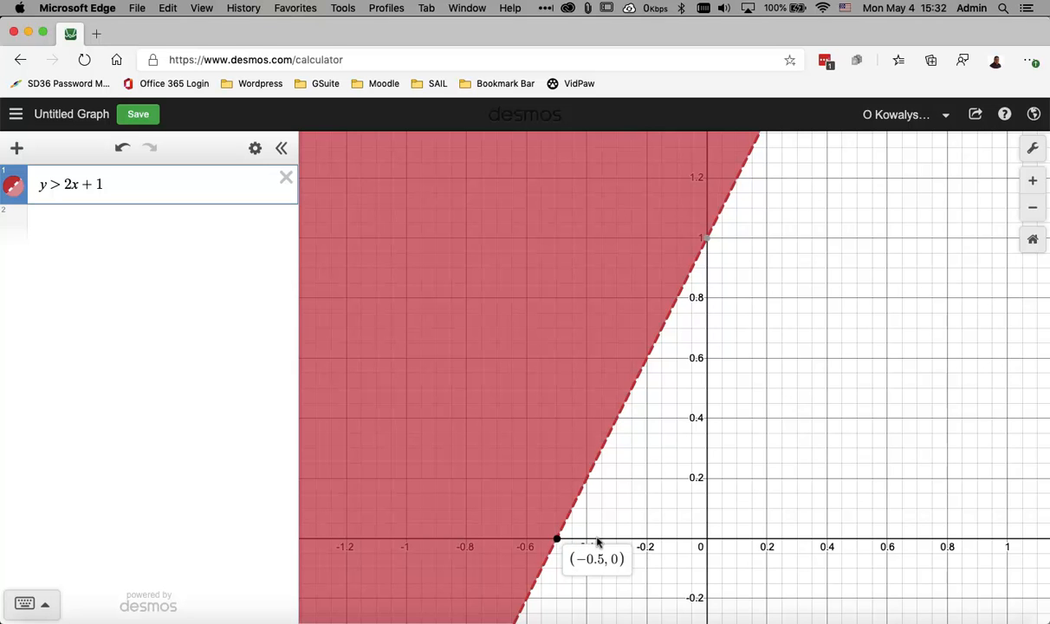
{"action": "mouse_move", "coordinate": [598, 515]}
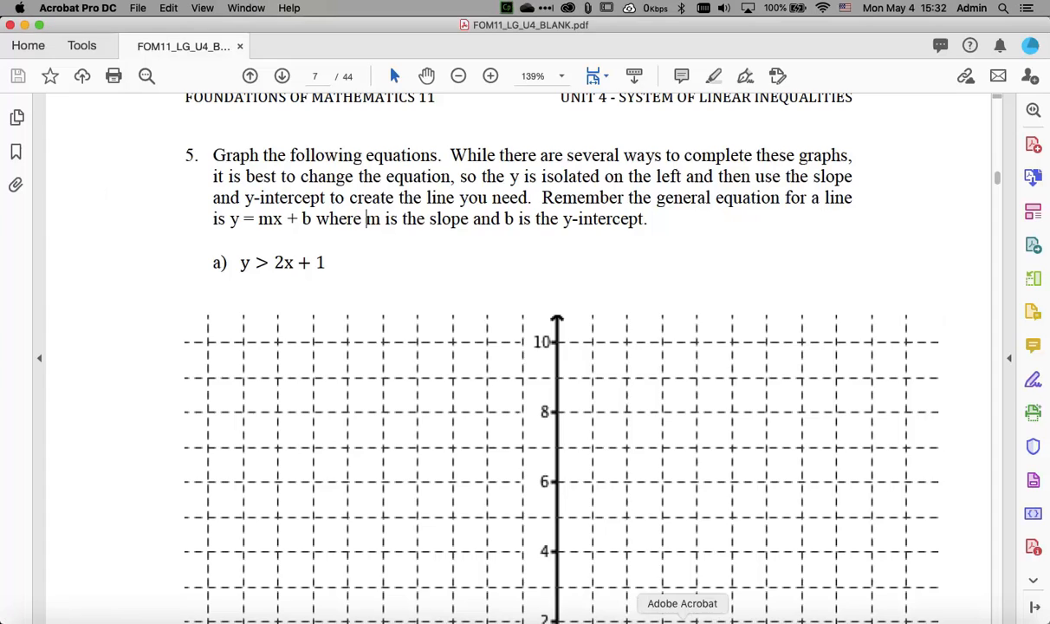
Scroll the worksheet down to question 5b, y − 5 ≤ −3x
{"action": "scroll", "scroll_direction": "down", "scroll_amount": 3}
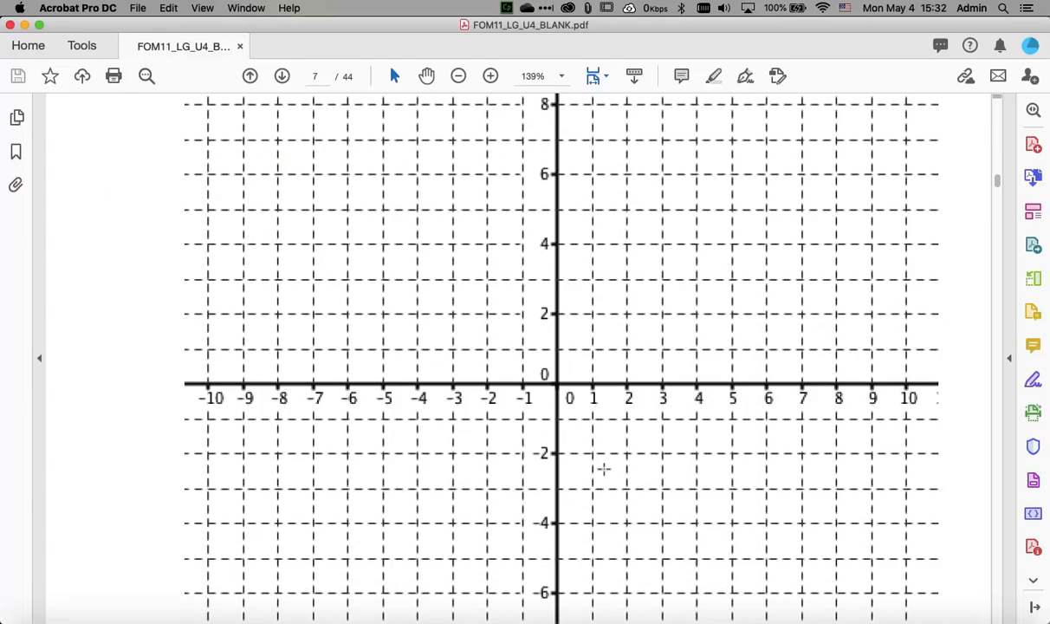
{"action": "scroll", "scroll_direction": "down", "scroll_amount": 3}
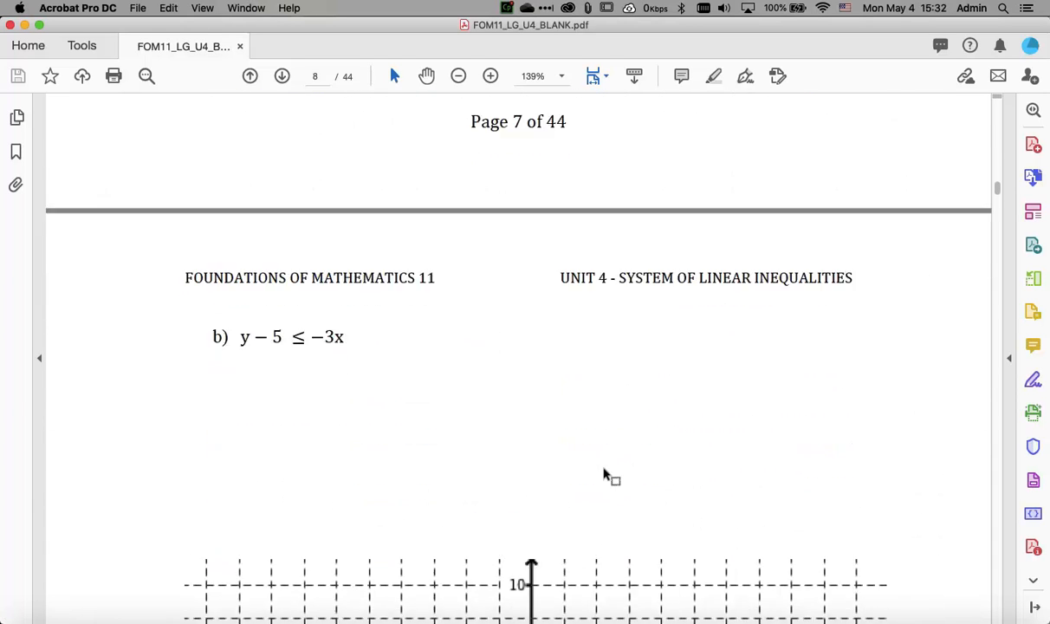
{"action": "scroll", "scroll_direction": "down", "scroll_amount": 3}
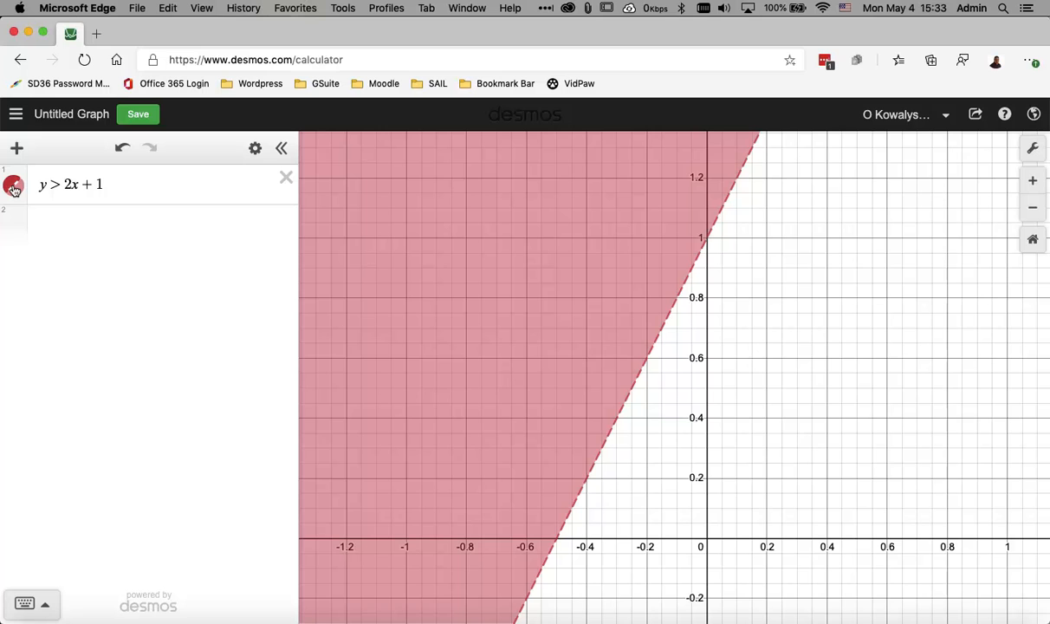
Hide expression 1 and enter y − 5 ≤ −3x as expression 2, then dismiss the keypad
{"action": "left_click", "coordinate": [14, 184]}
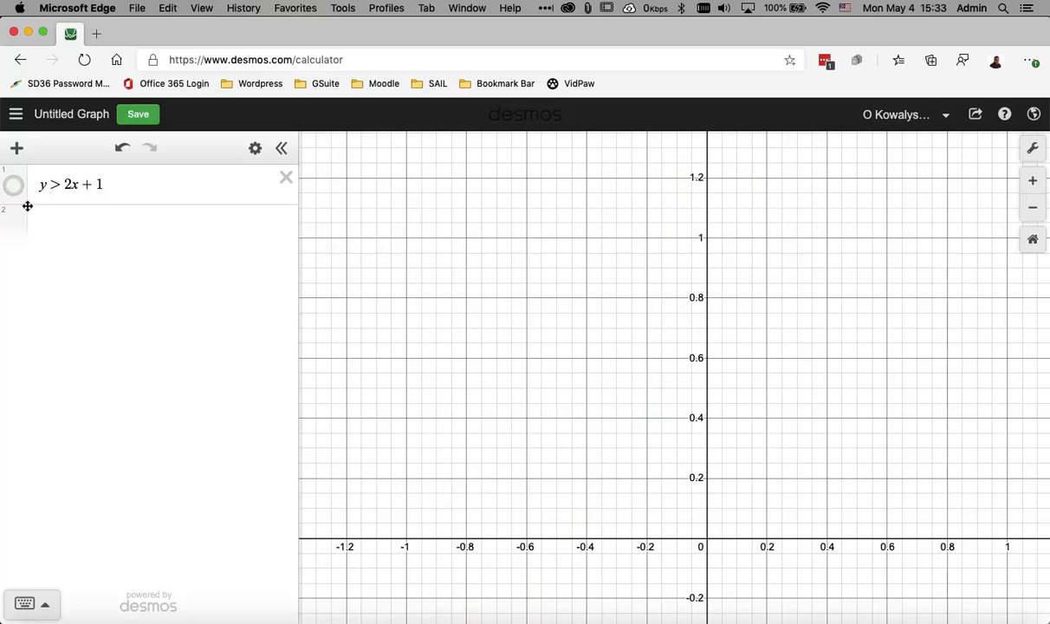
{"action": "left_click", "coordinate": [130, 222]}
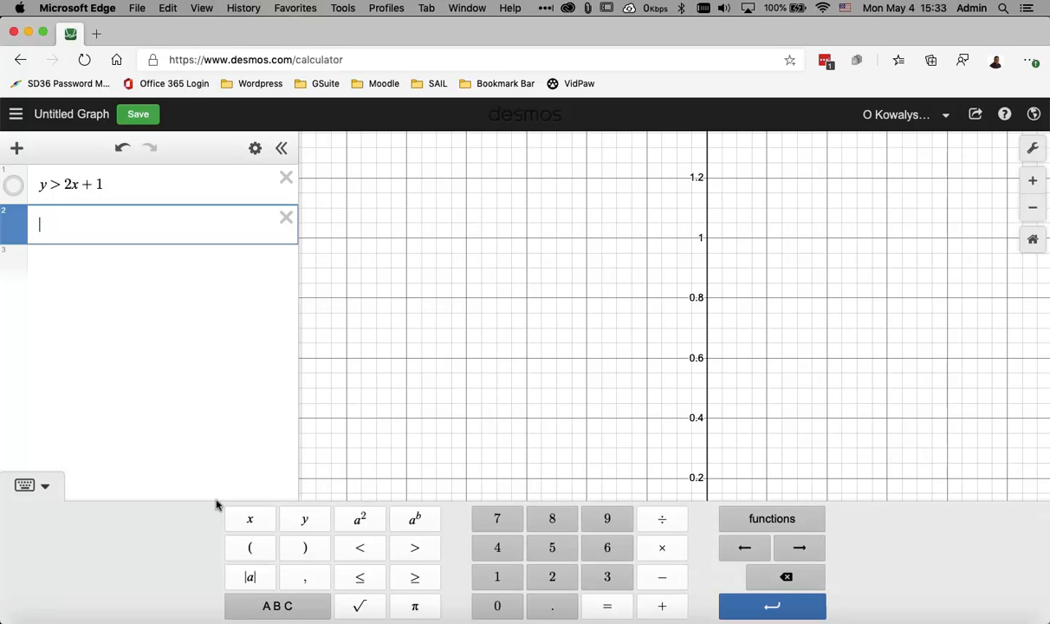
{"action": "mouse_move", "coordinate": [225, 543]}
{"action": "type", "text": "y − 5"}
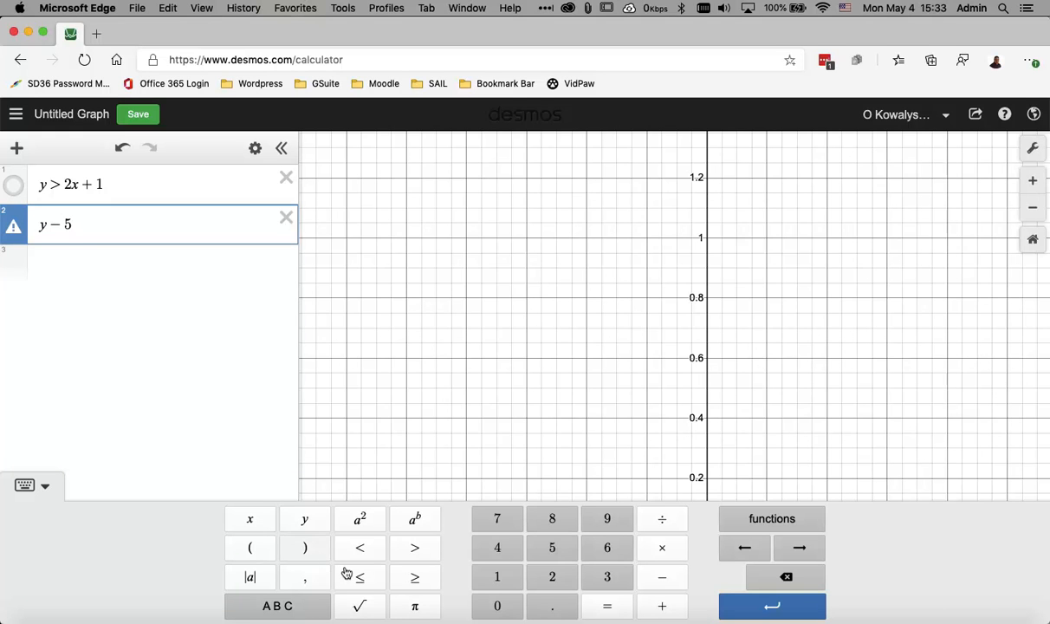
{"action": "left_click", "coordinate": [361, 577]}
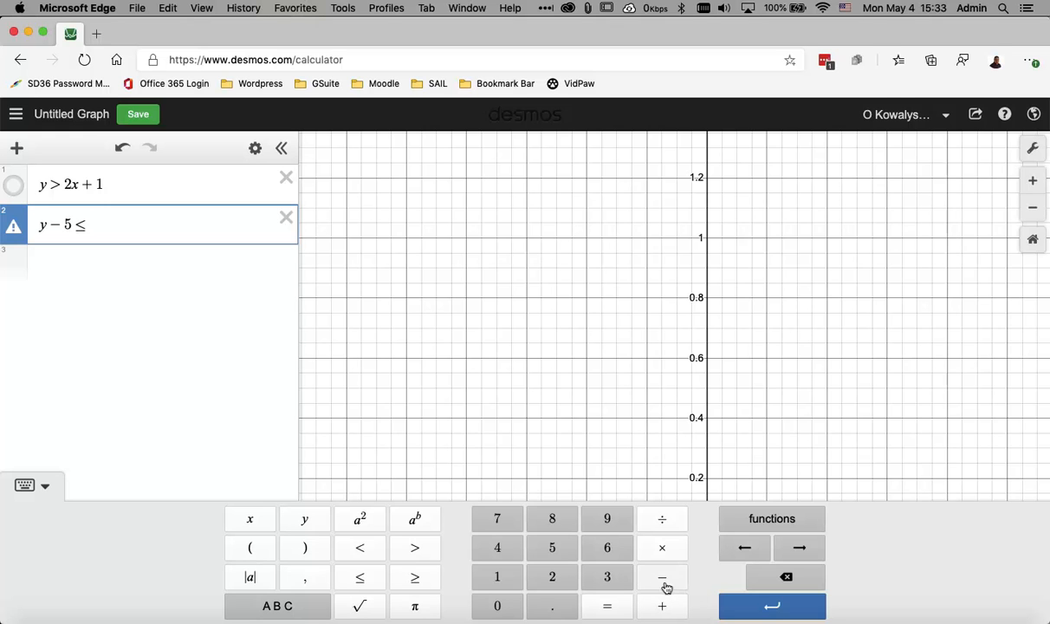
{"action": "left_click", "coordinate": [662, 576]}
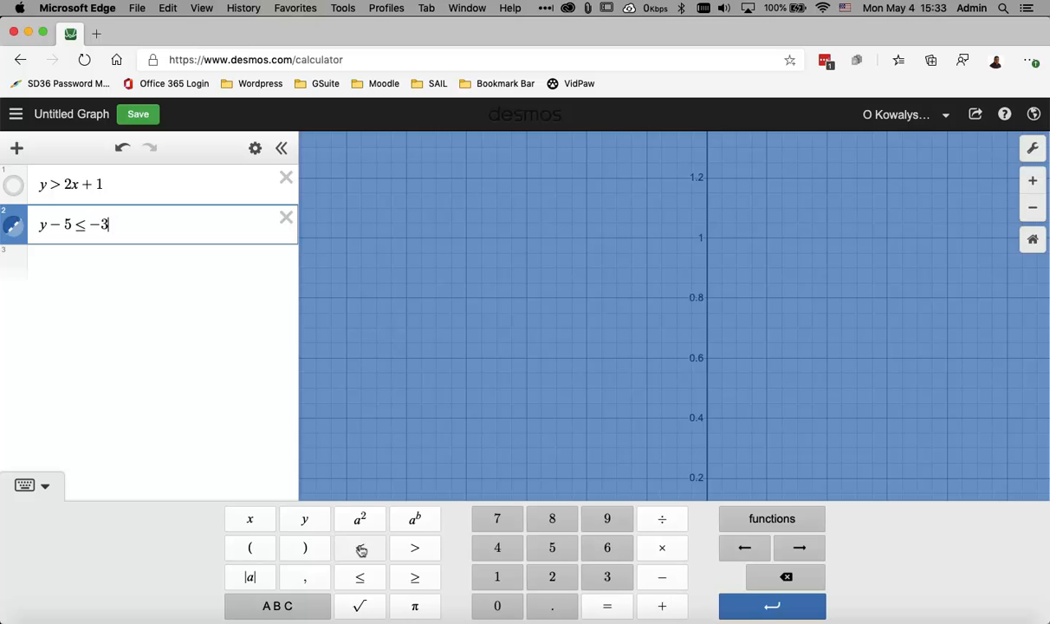
{"action": "left_click", "coordinate": [249, 518]}
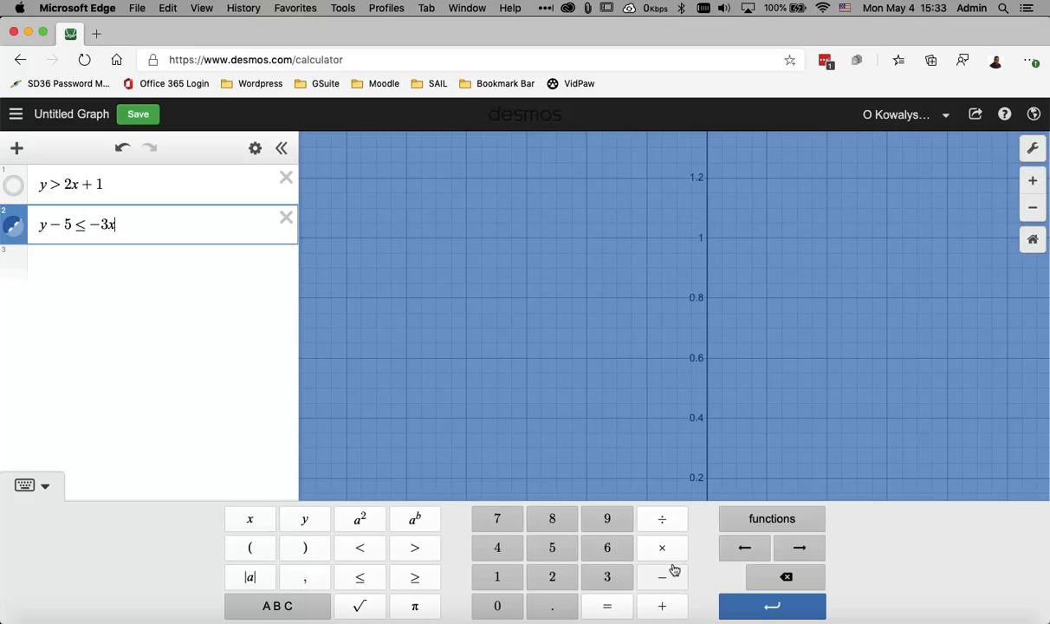
{"action": "left_click", "coordinate": [24, 485]}
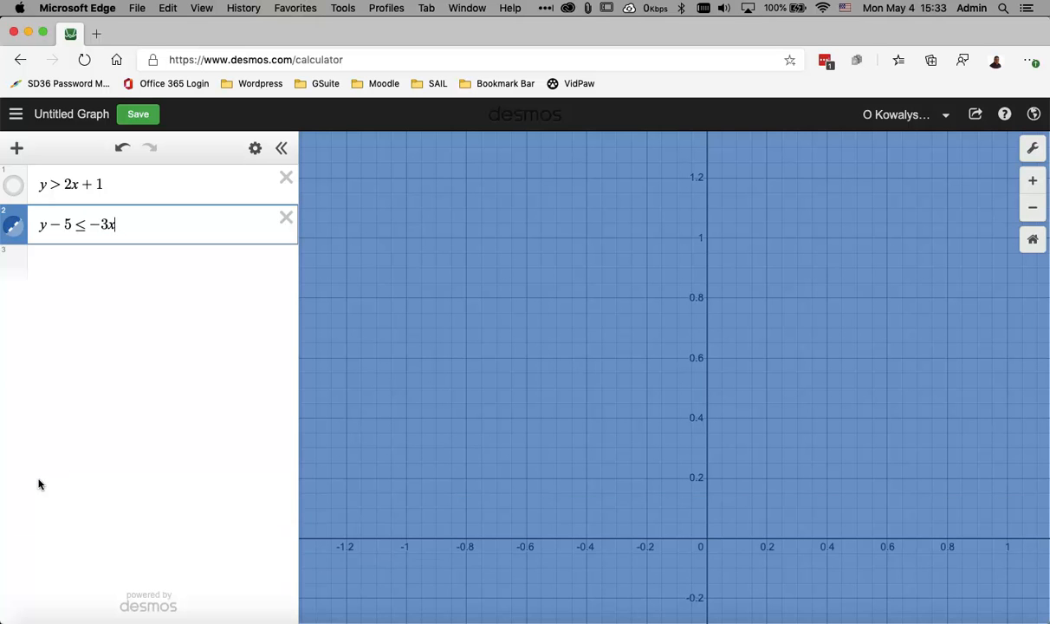
Zoom out so the solid blue boundary crossing the y-axis at 5 is fully visible
{"action": "left_click", "coordinate": [1032, 208]}
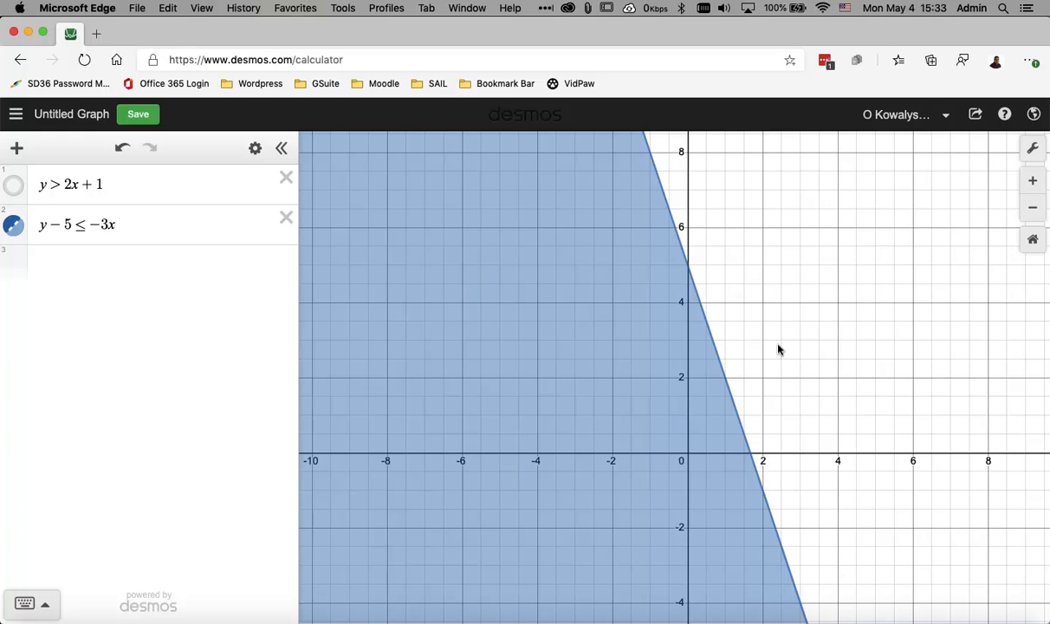
{"action": "mouse_move", "coordinate": [700, 520]}
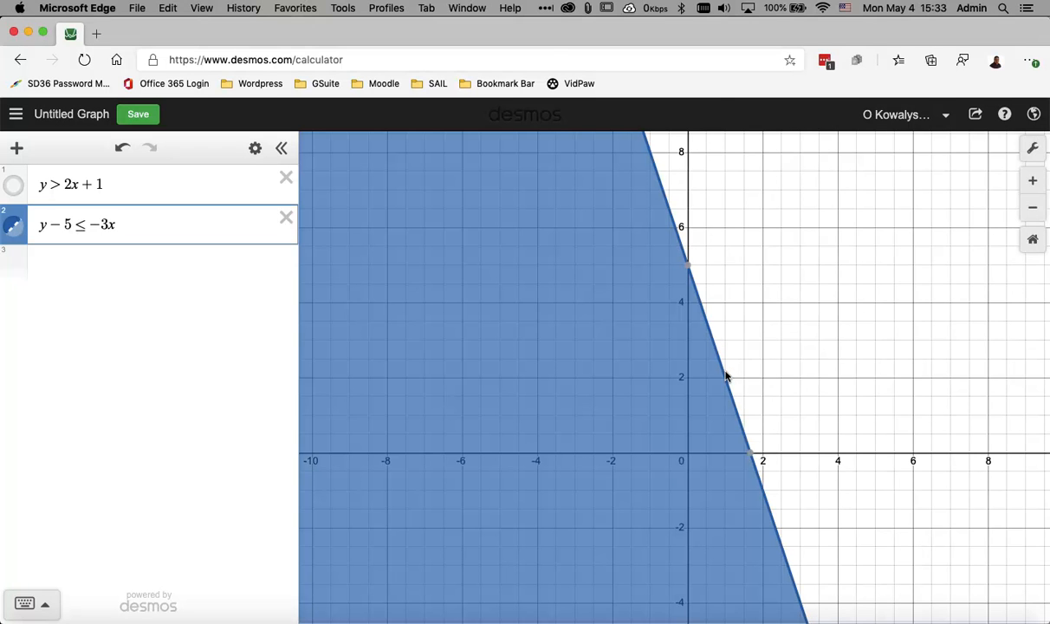
{"action": "mouse_move", "coordinate": [686, 266]}
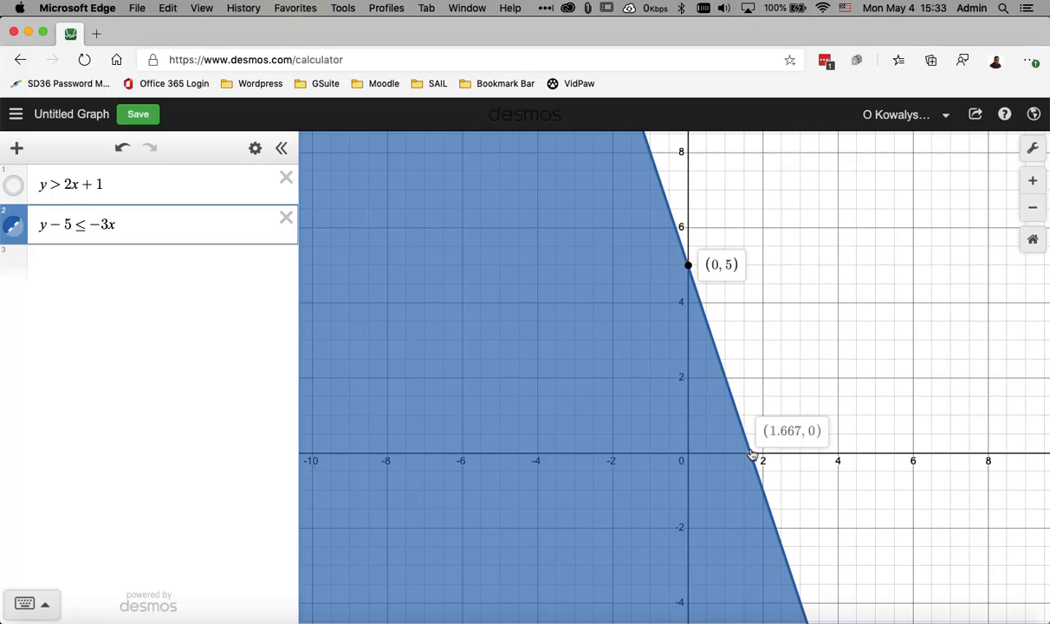
{"action": "mouse_move", "coordinate": [813, 323]}
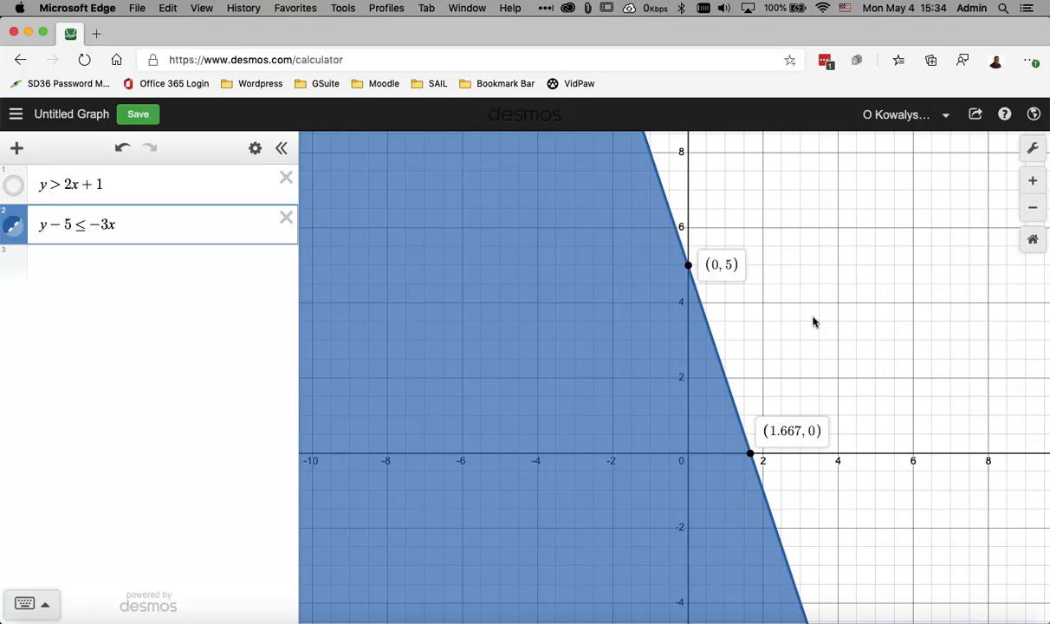
{"action": "mouse_move", "coordinate": [176, 343]}
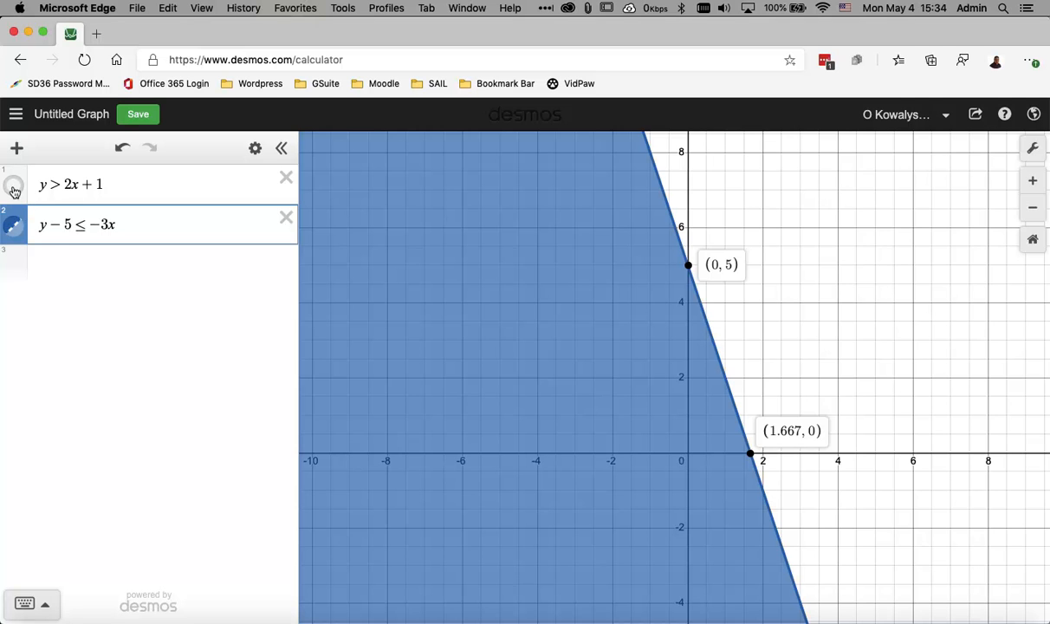
Make expression 1 visible again so the red and blue regions overlap
{"action": "left_click", "coordinate": [14, 183]}
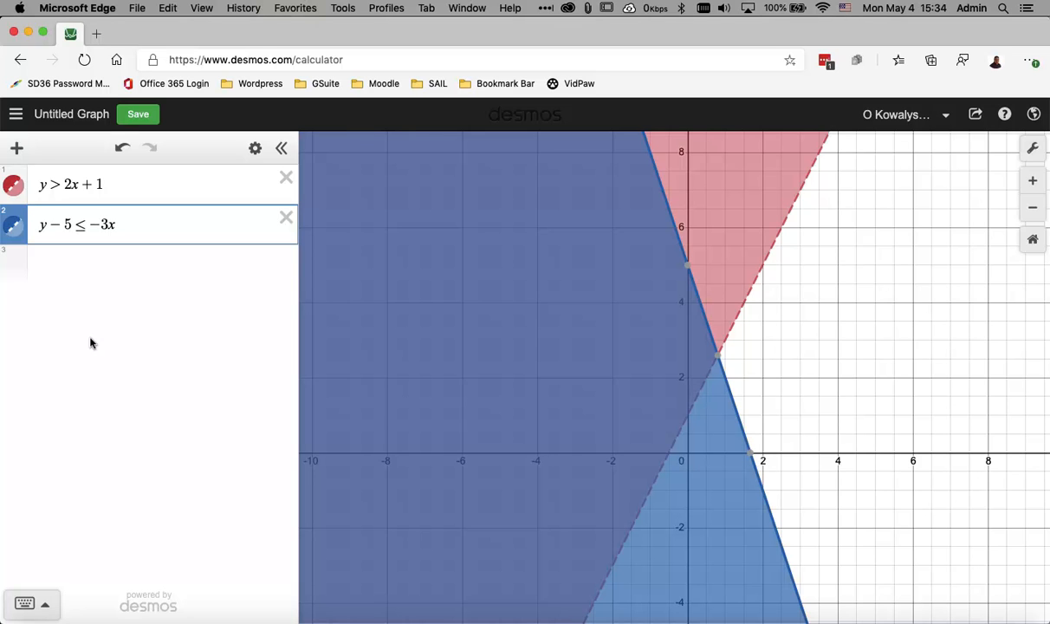
{"action": "mouse_move", "coordinate": [830, 392]}
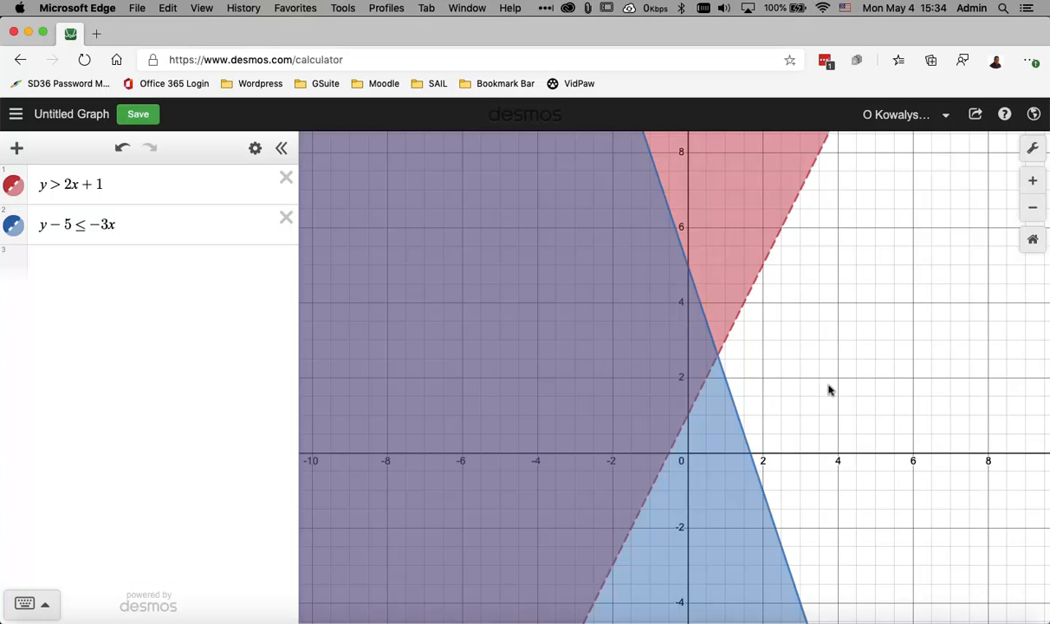
{"action": "mouse_move", "coordinate": [858, 296]}
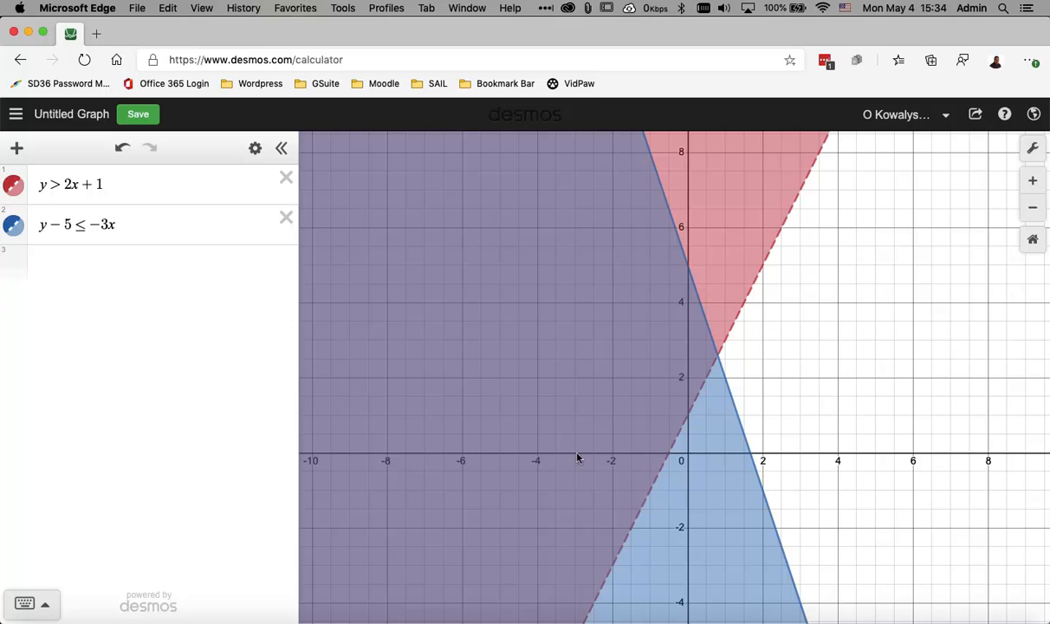
{"action": "mouse_move", "coordinate": [691, 273]}
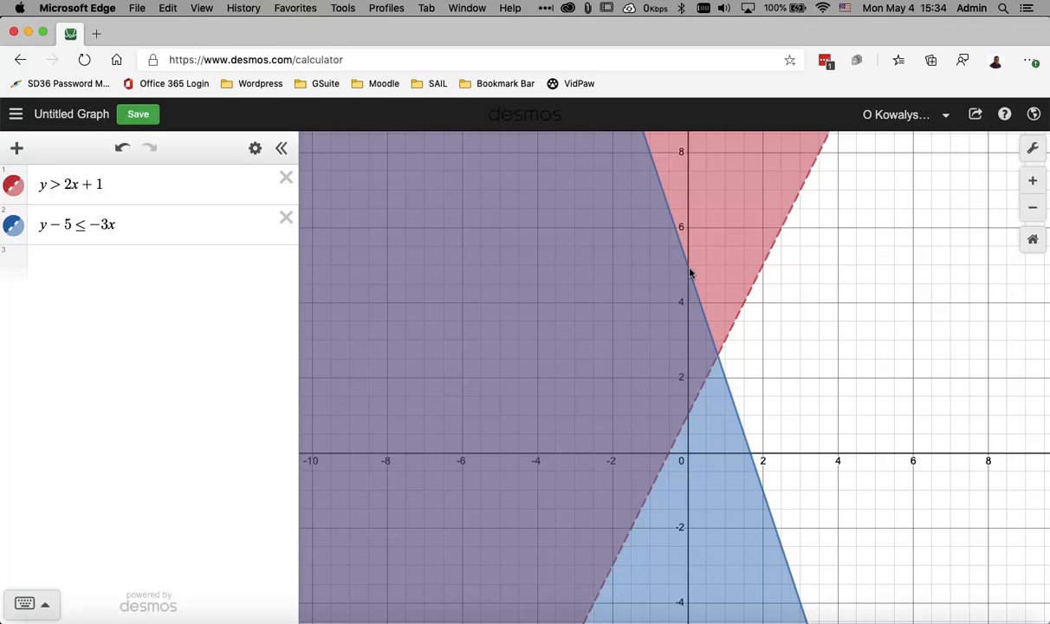
{"action": "mouse_move", "coordinate": [721, 364]}
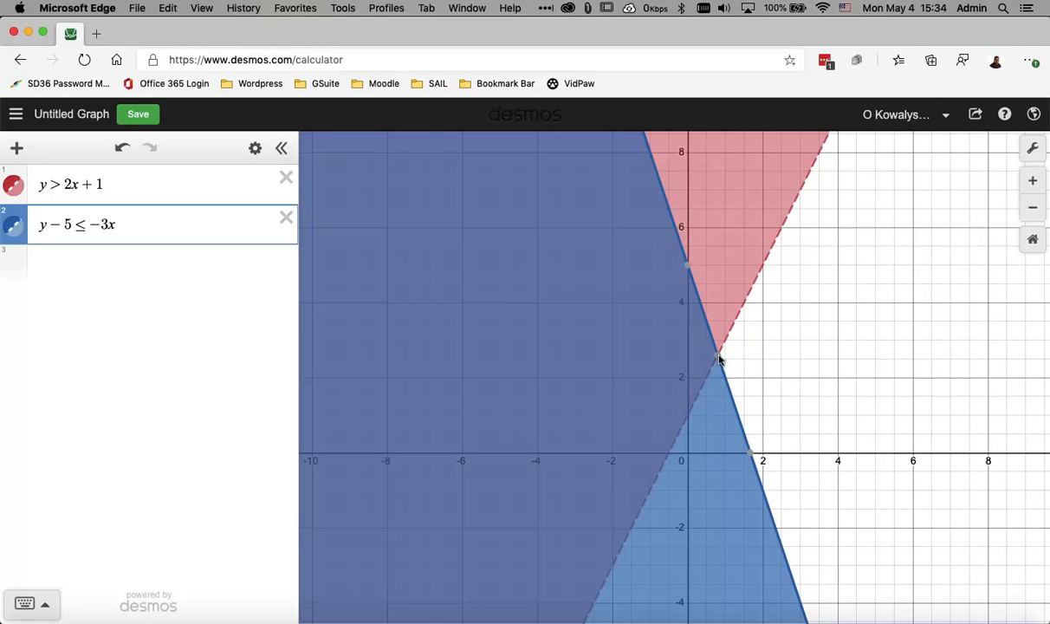
{"action": "mouse_move", "coordinate": [719, 360]}
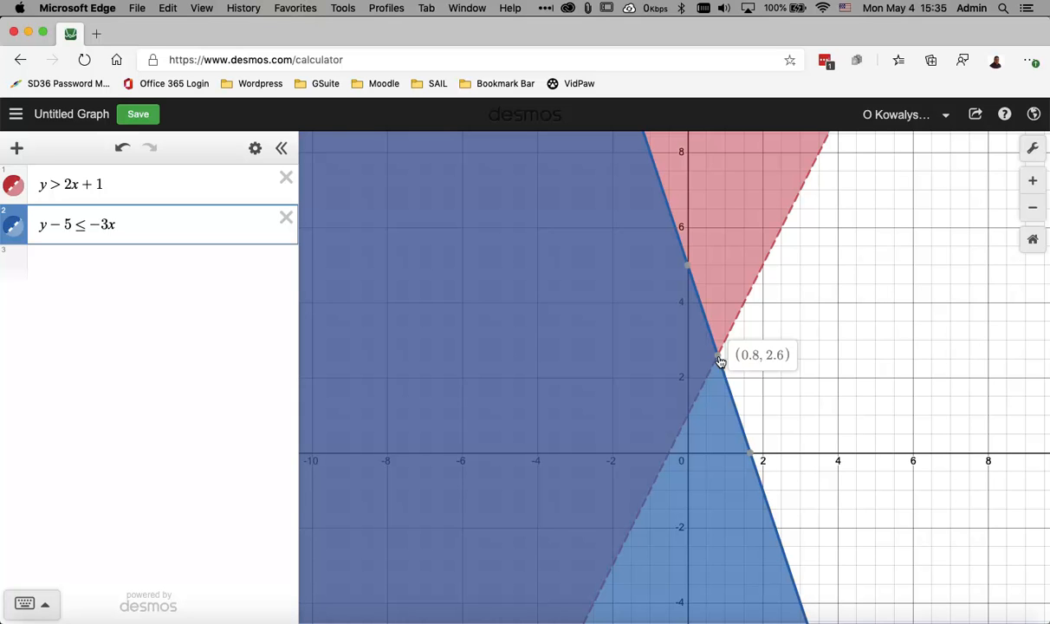
{"action": "mouse_move", "coordinate": [726, 525]}
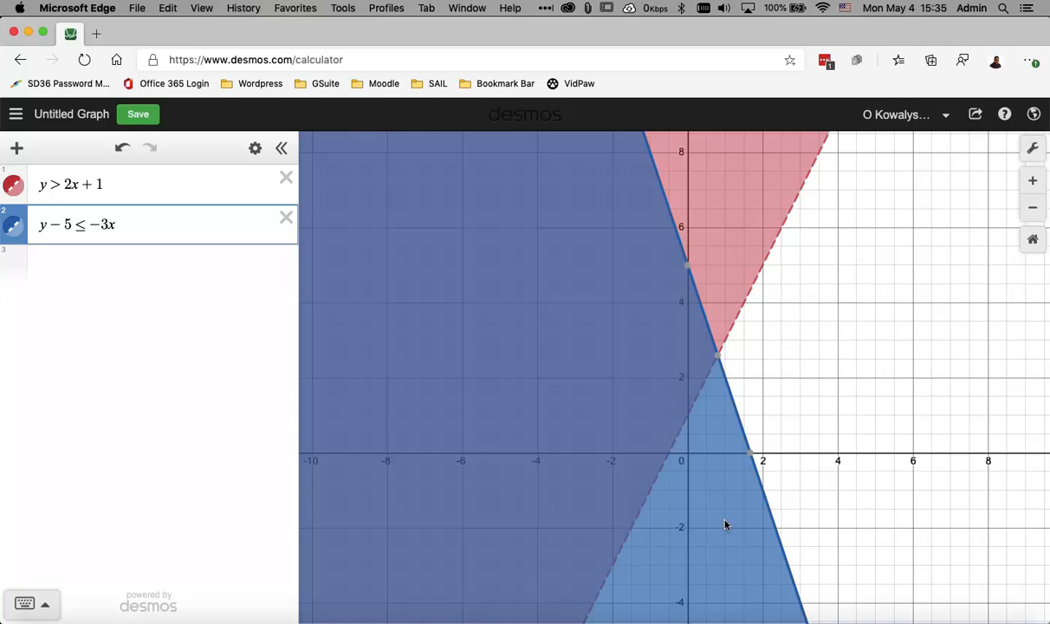